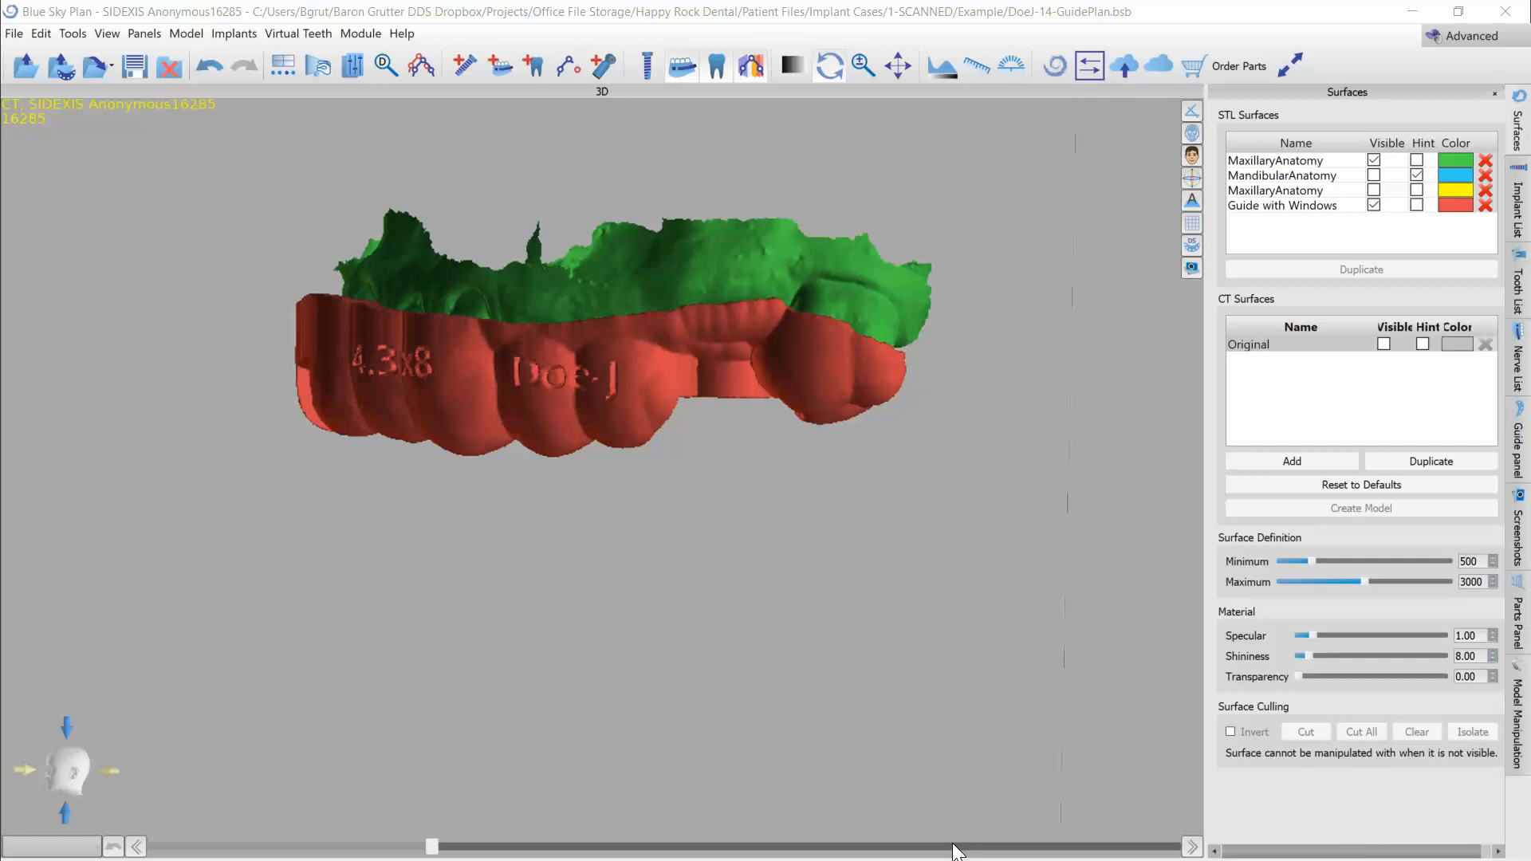
mouse_move(955, 485)
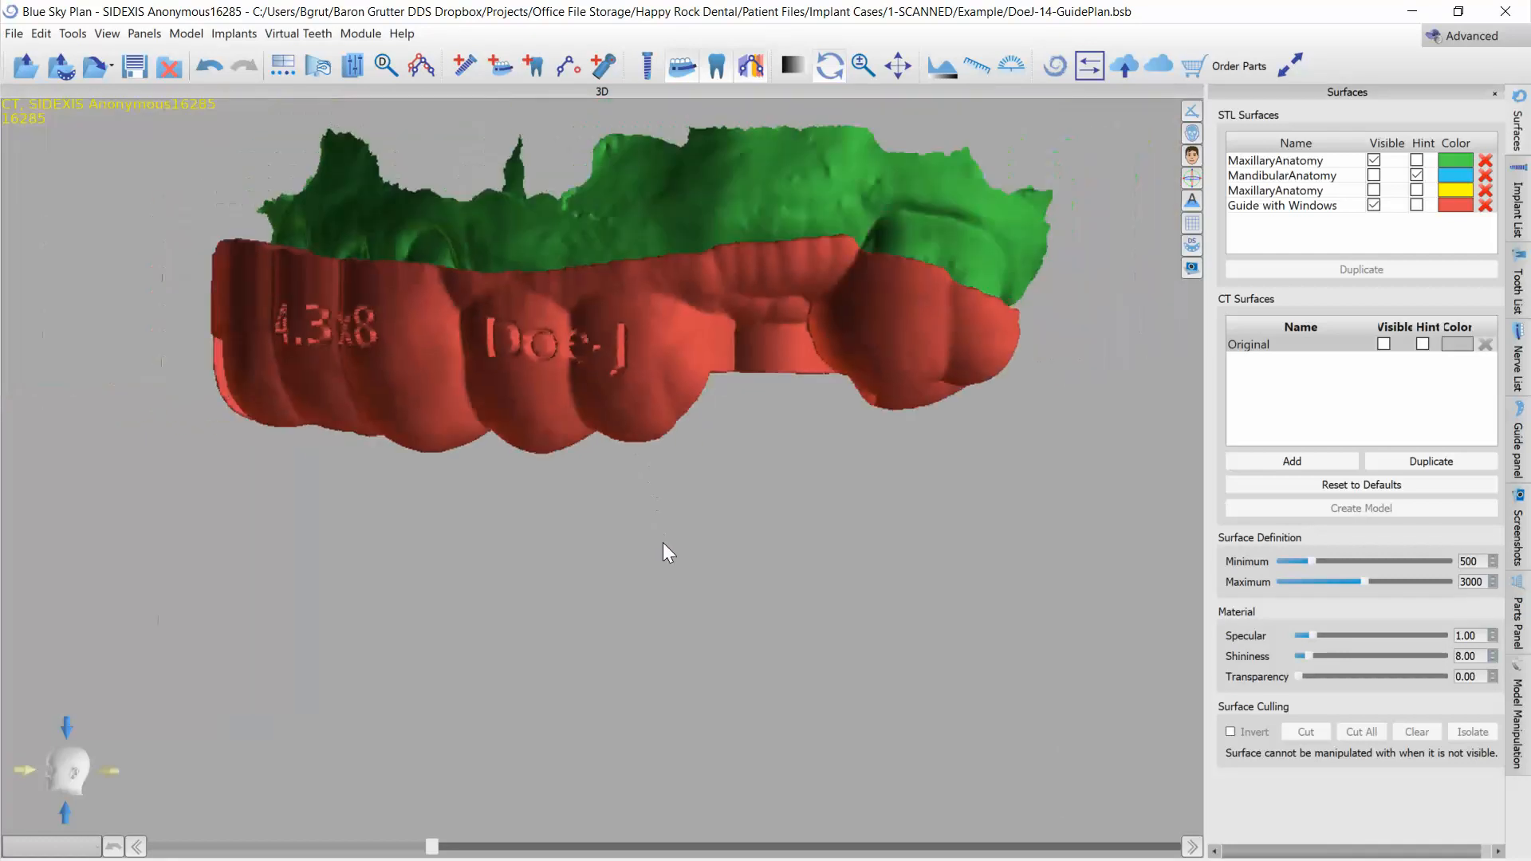
- Orbit and zoom to view the guide's top surface and the implant ring from above
left_click_drag(664, 552, 488, 329)
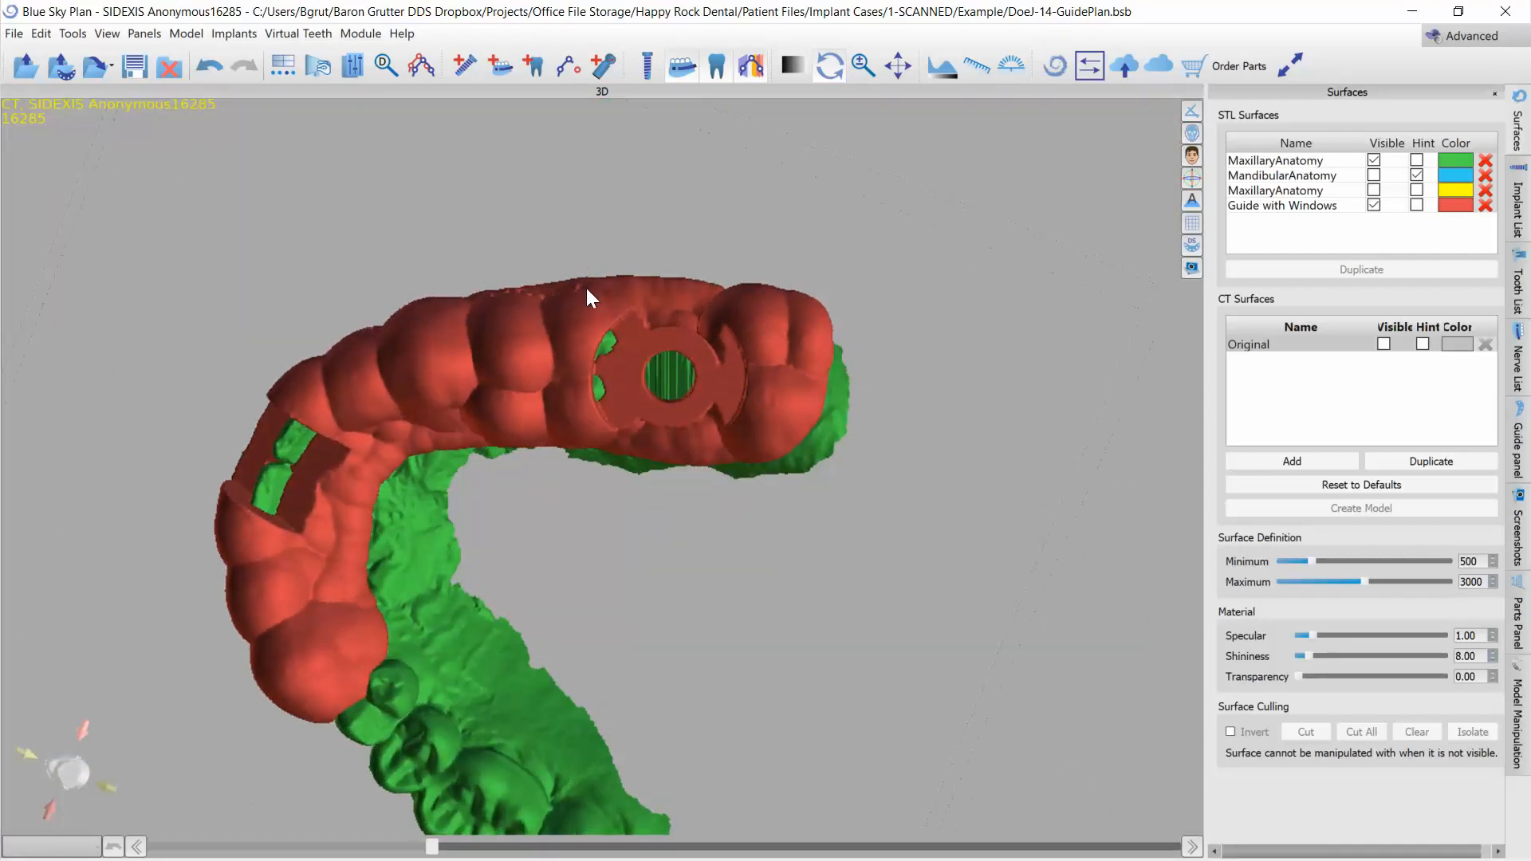
left_click_drag(586, 298, 606, 571)
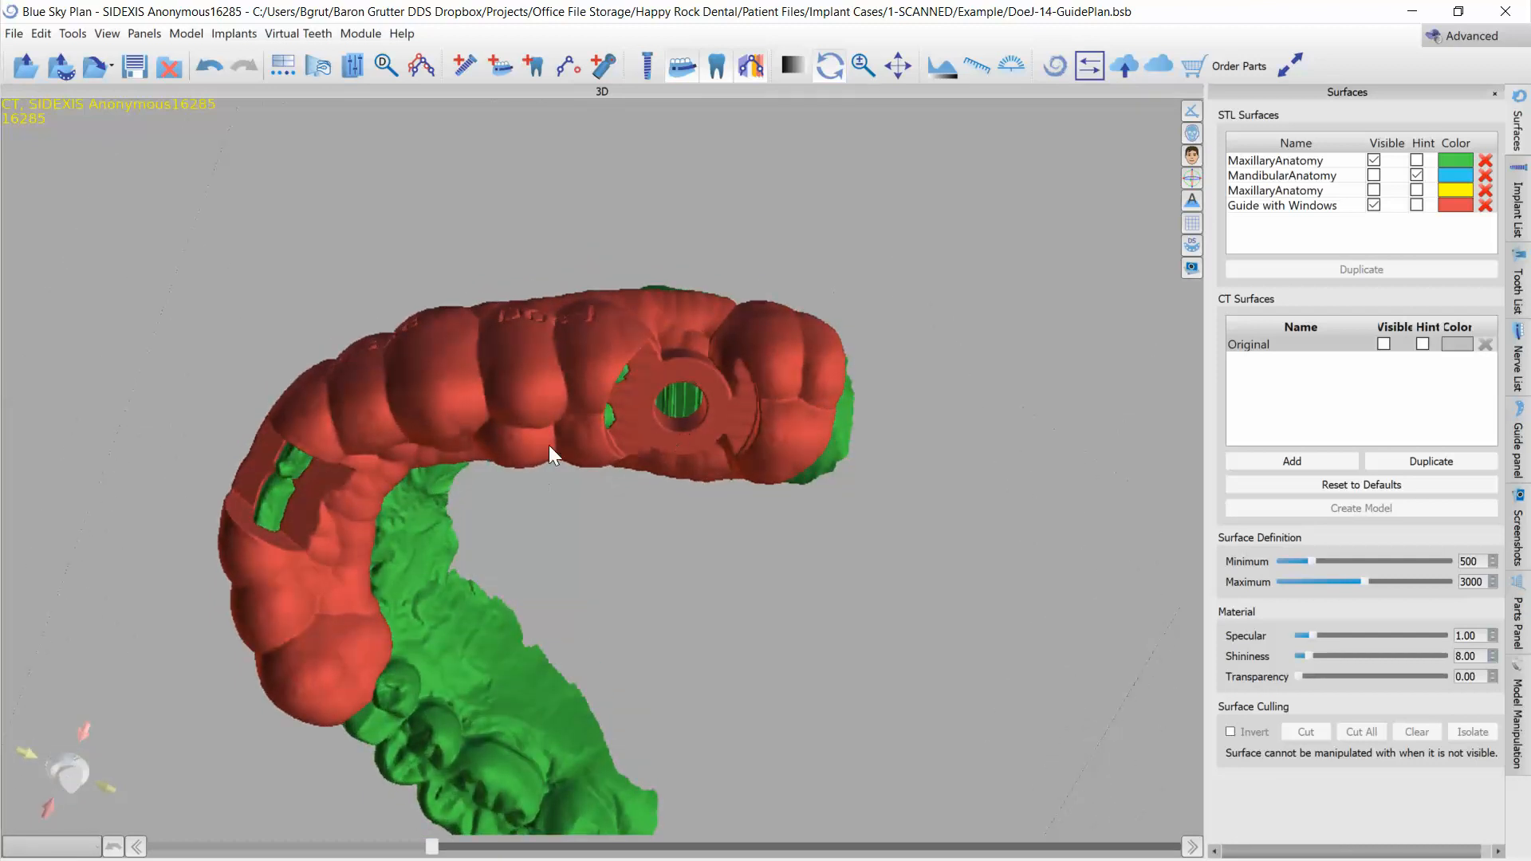
left_click_drag(552, 455, 626, 289)
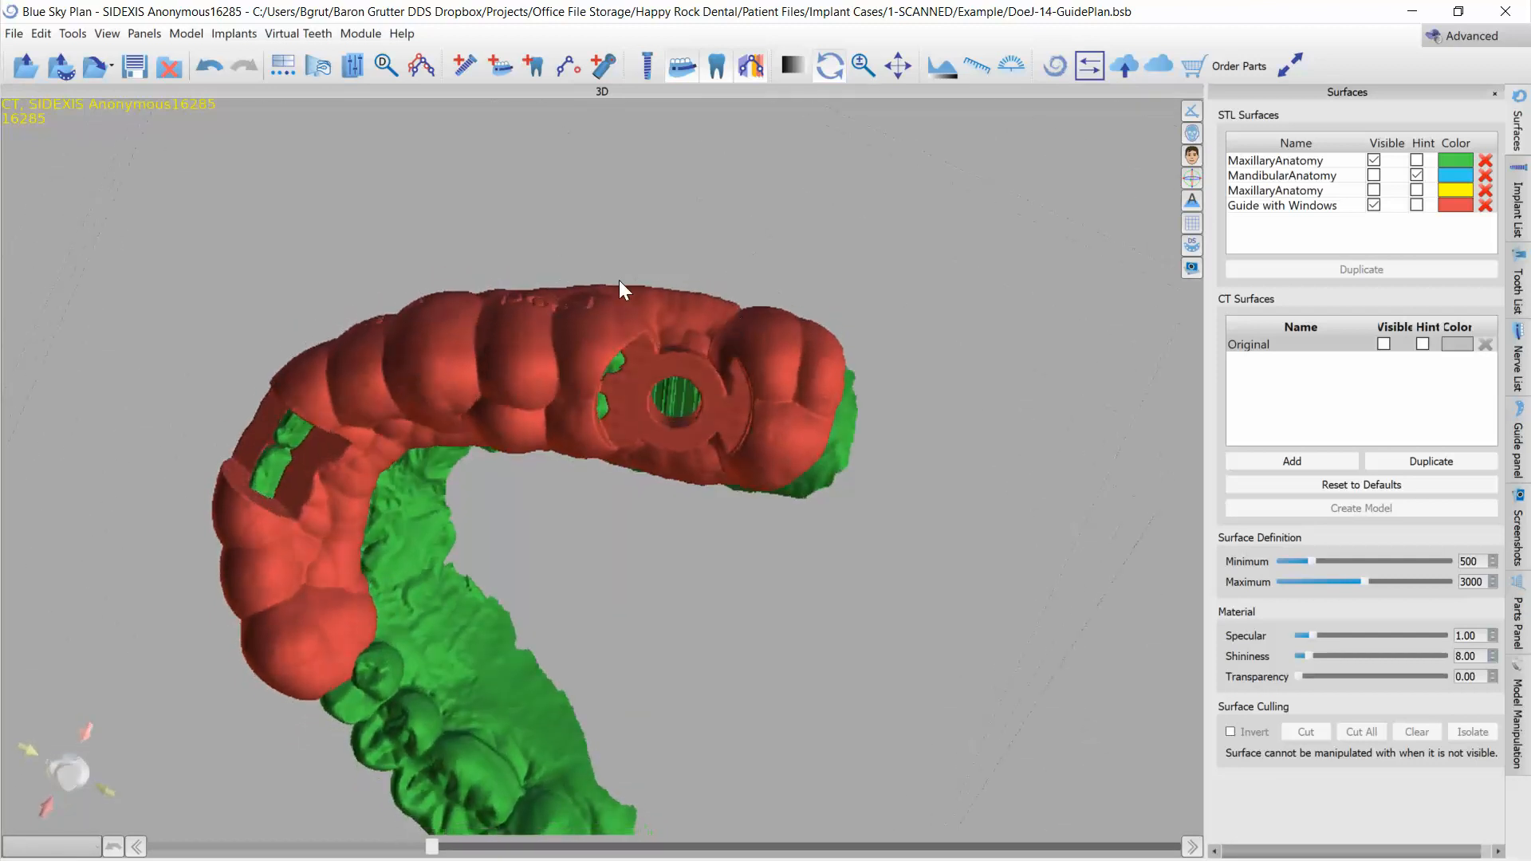
left_click_drag(626, 294, 634, 322)
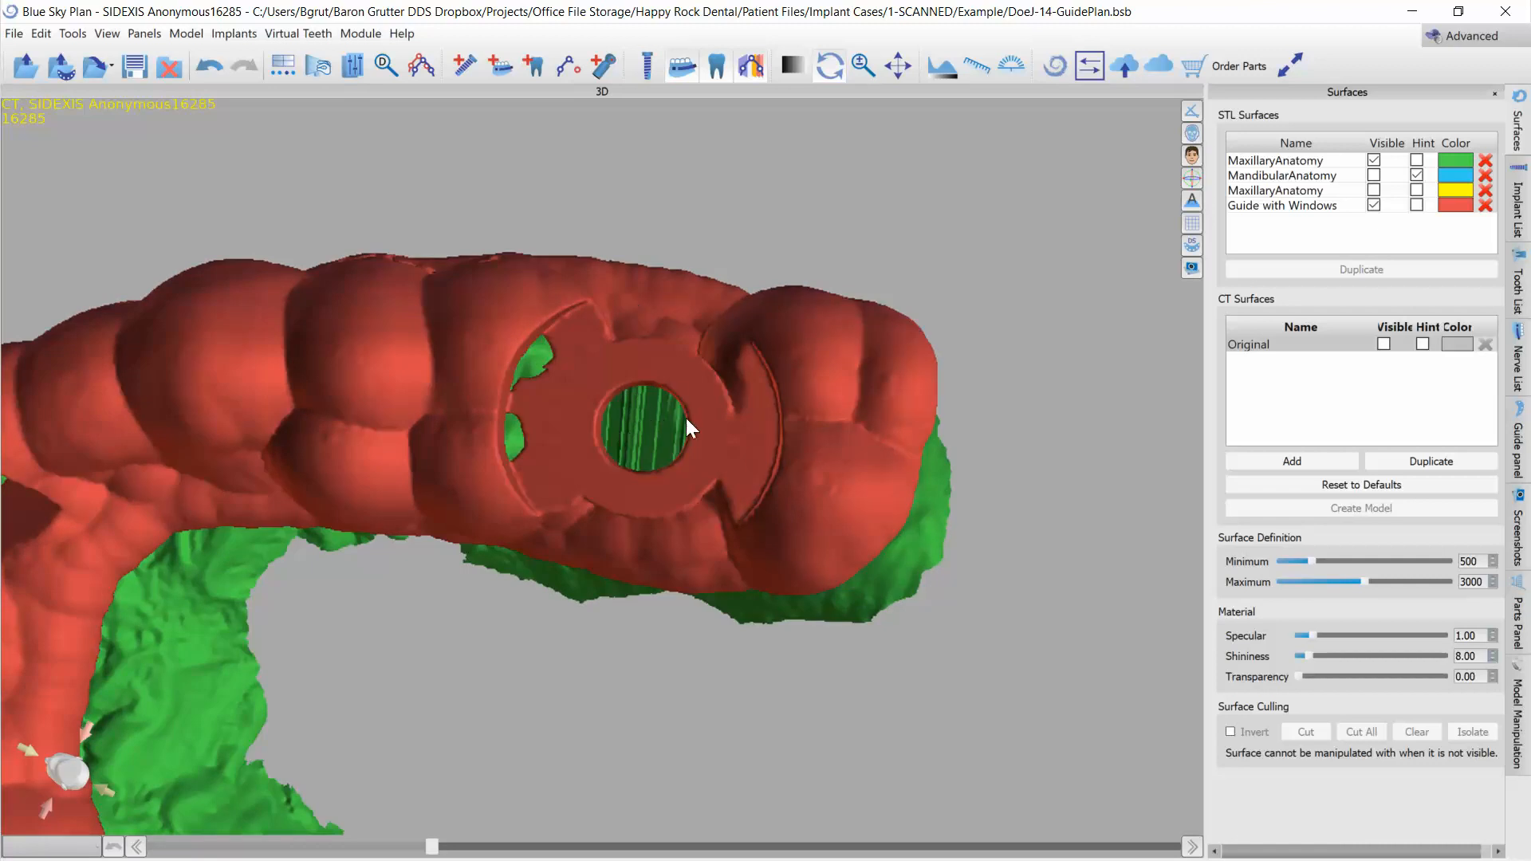
mouse_move(602, 435)
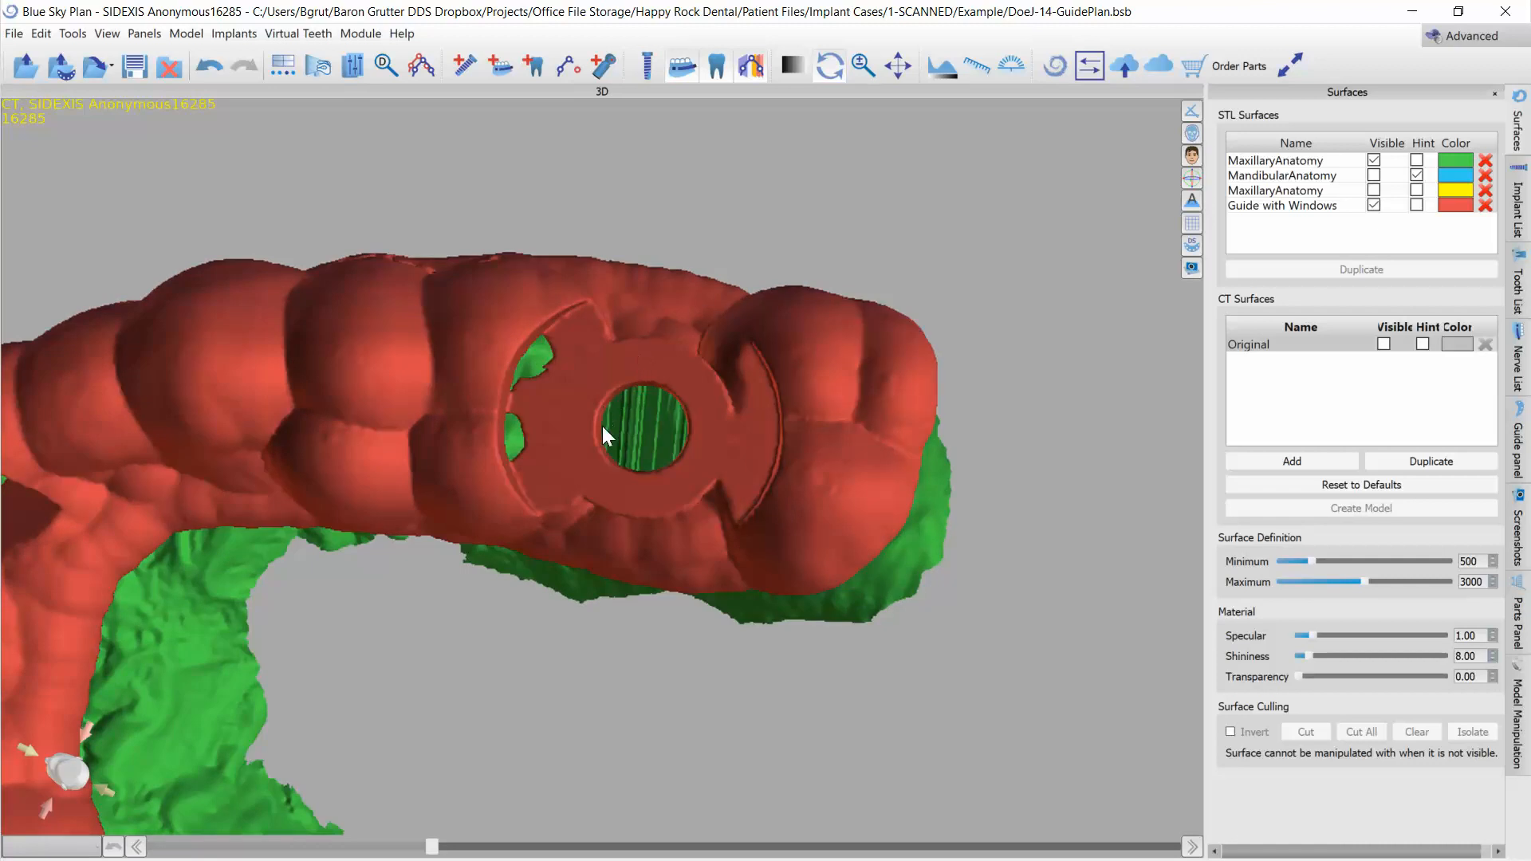
mouse_move(625, 405)
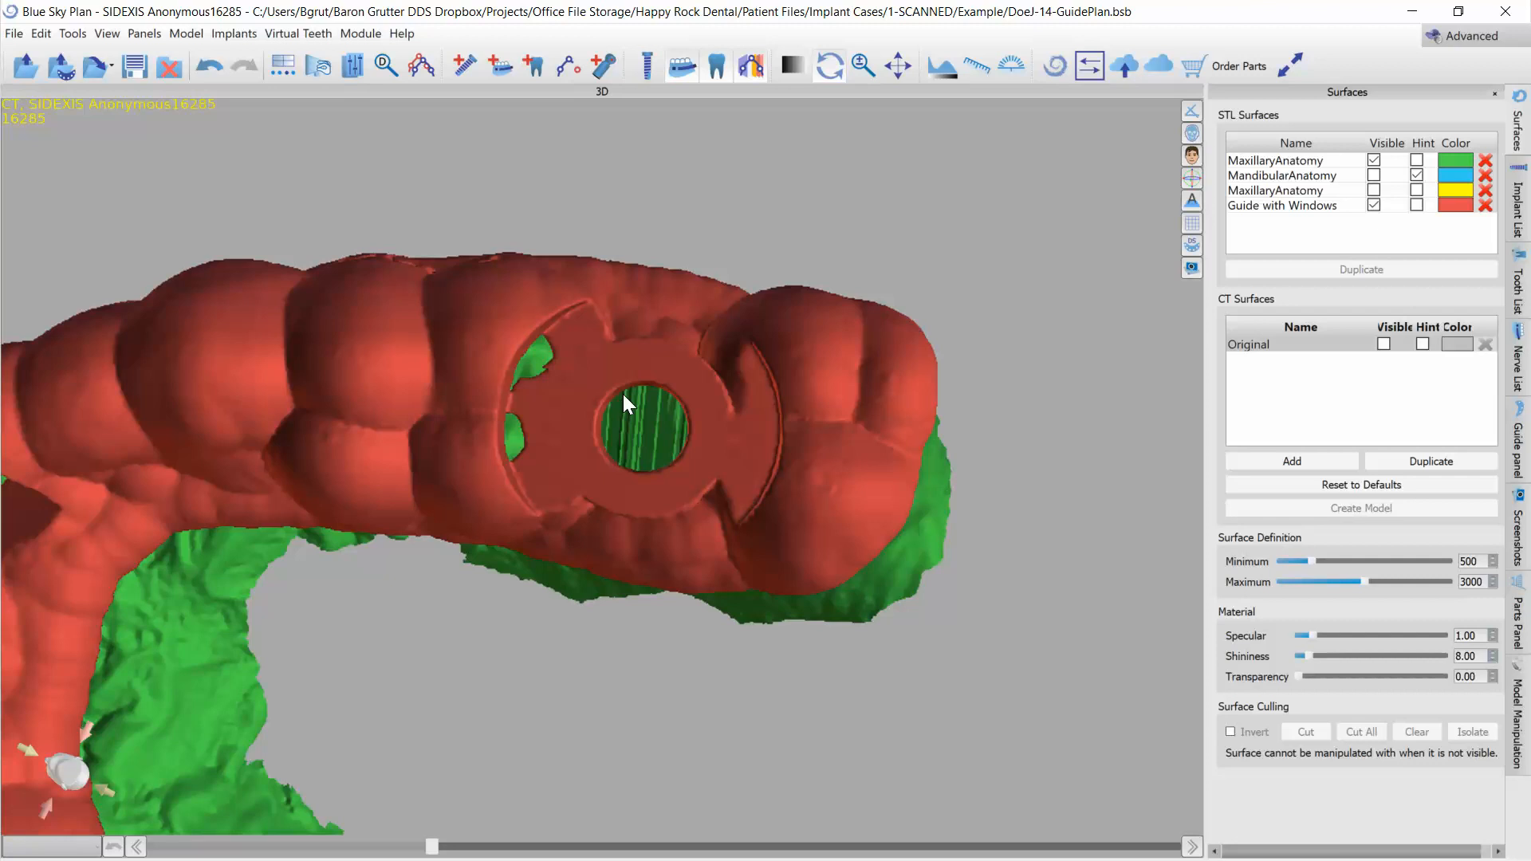
mouse_move(581, 284)
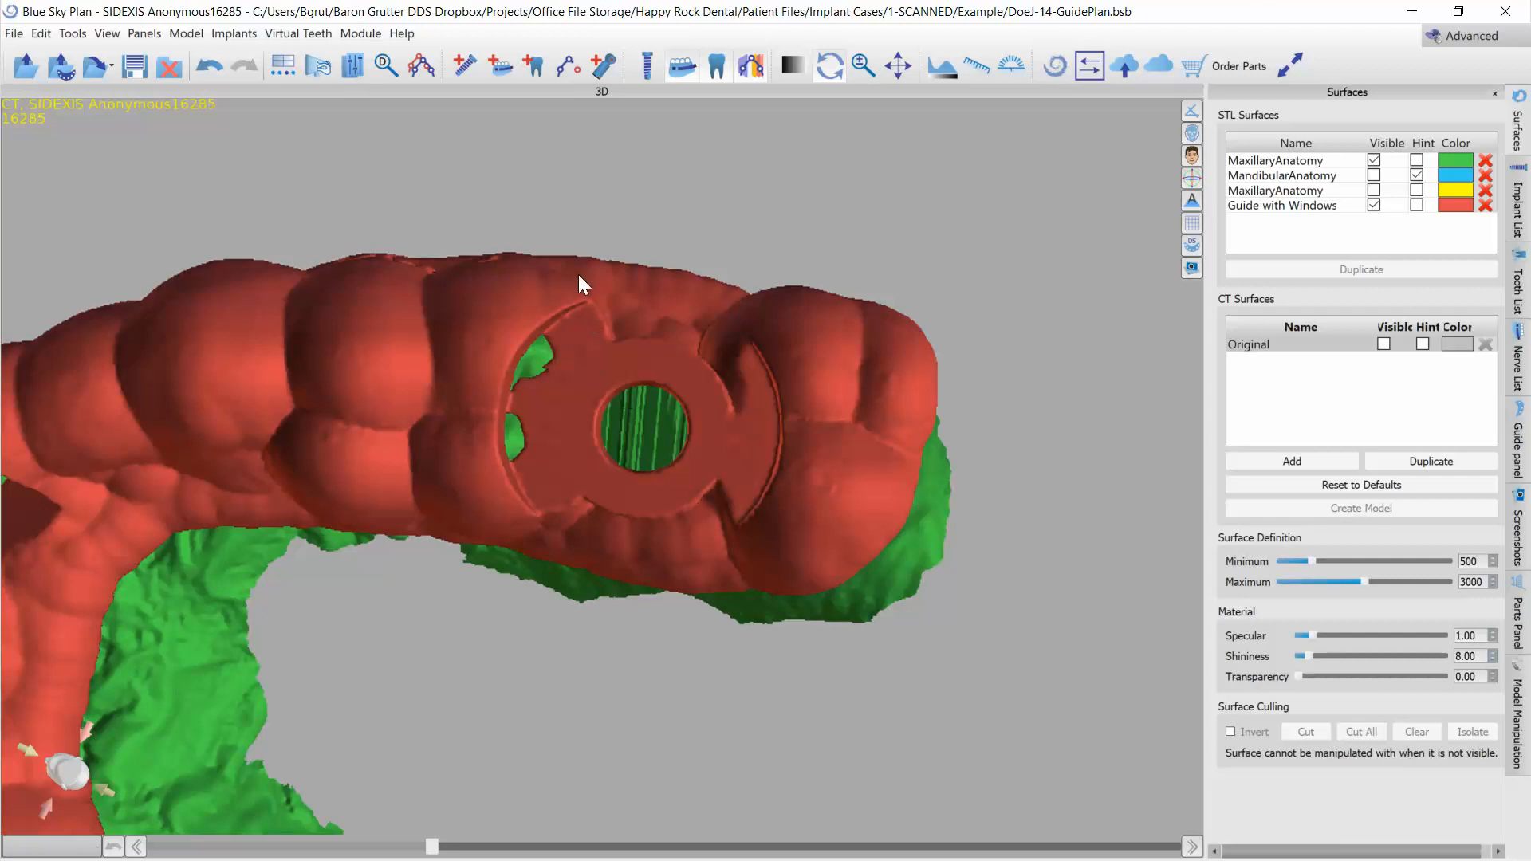
left_click_drag(580, 284, 595, 405)
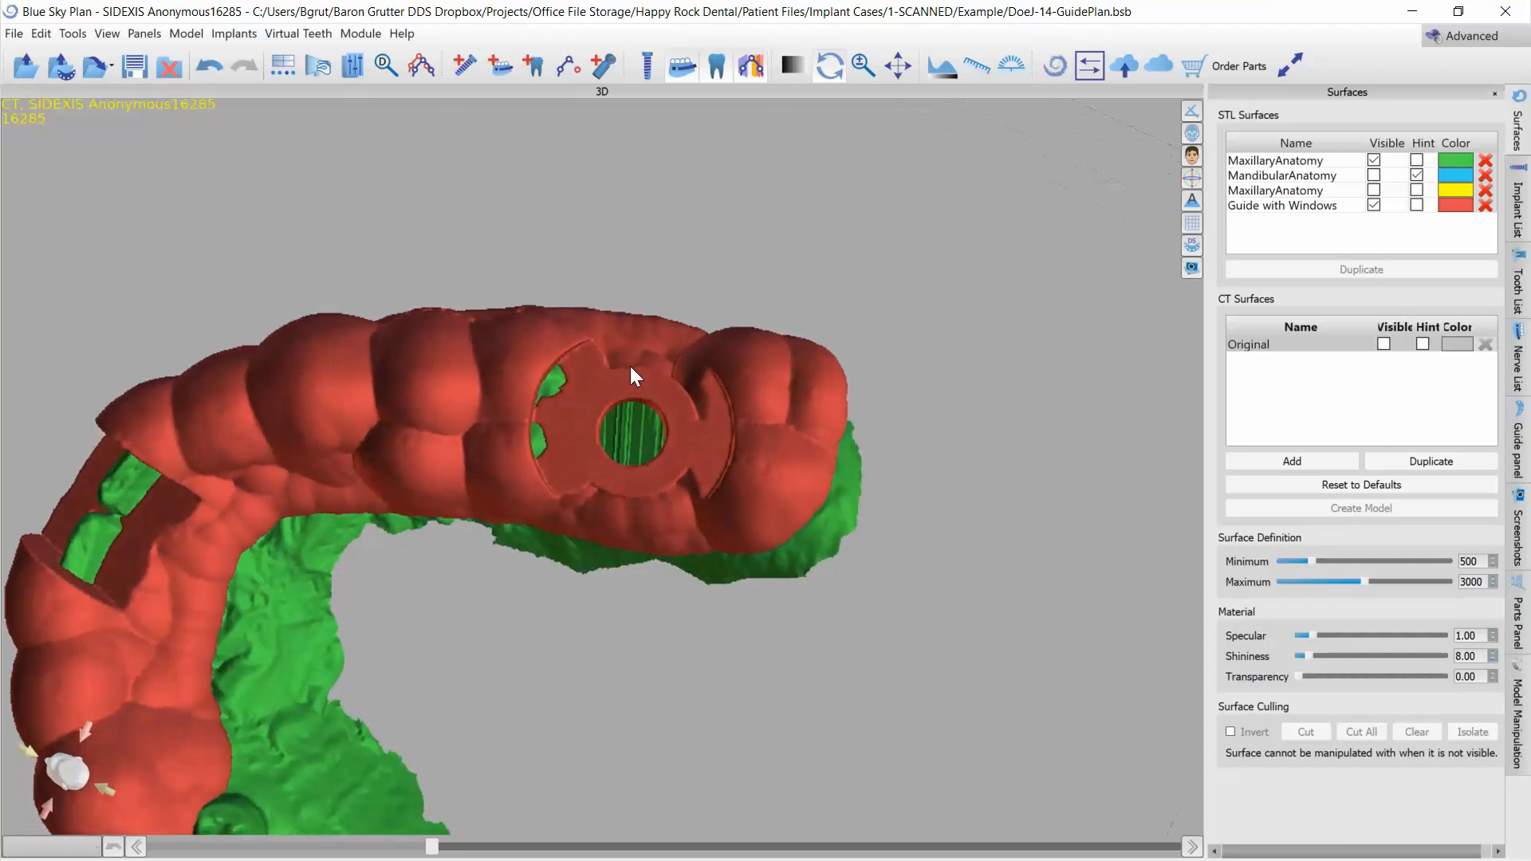
left_click_drag(630, 376, 602, 517)
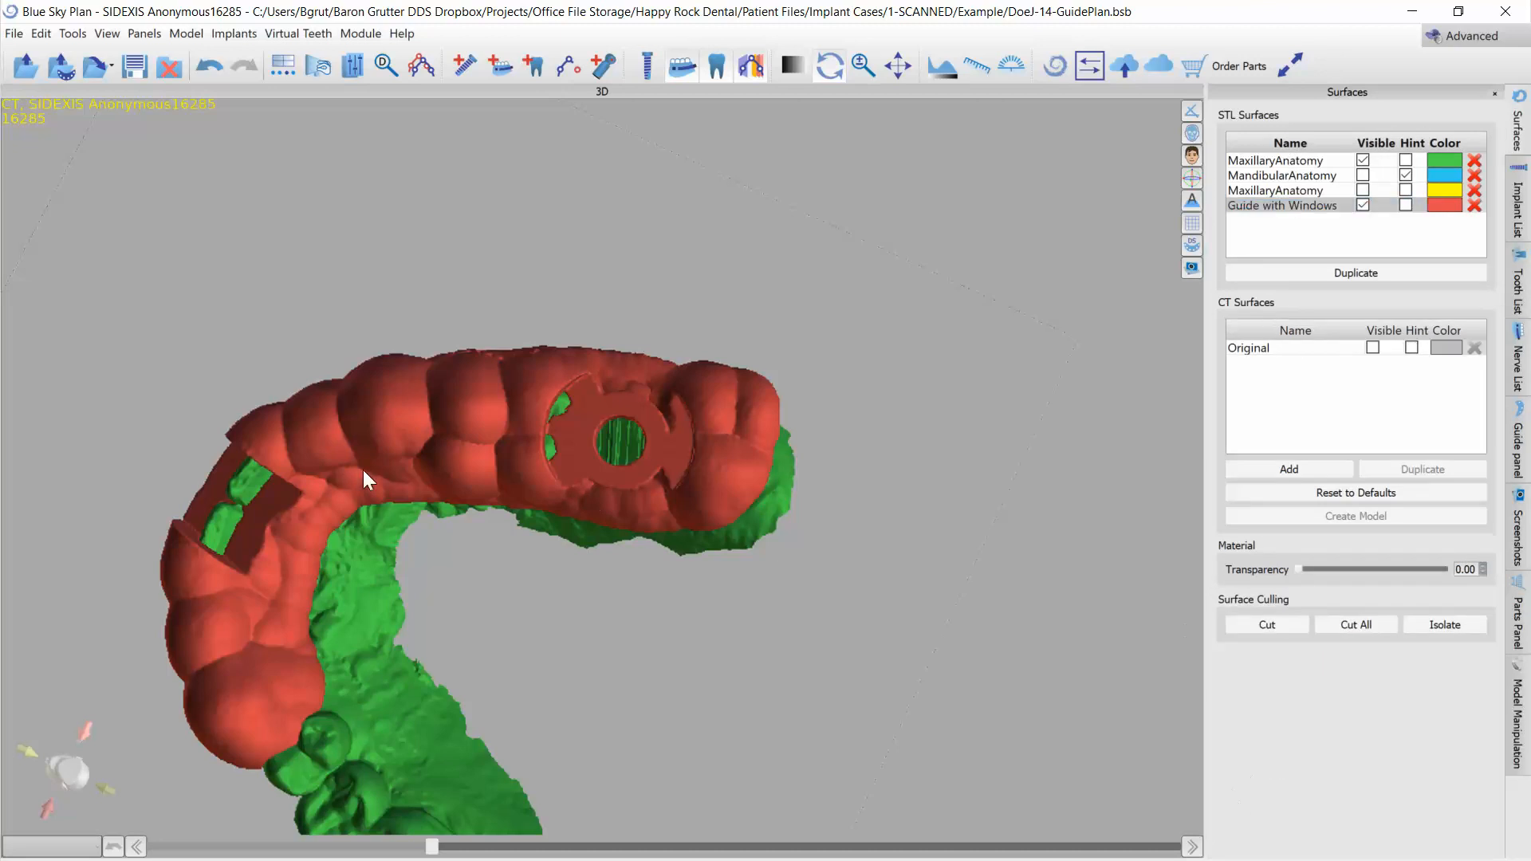
- Select the Guide with Windows surface and start the cut outline beside the implant ring
left_click(1265, 623)
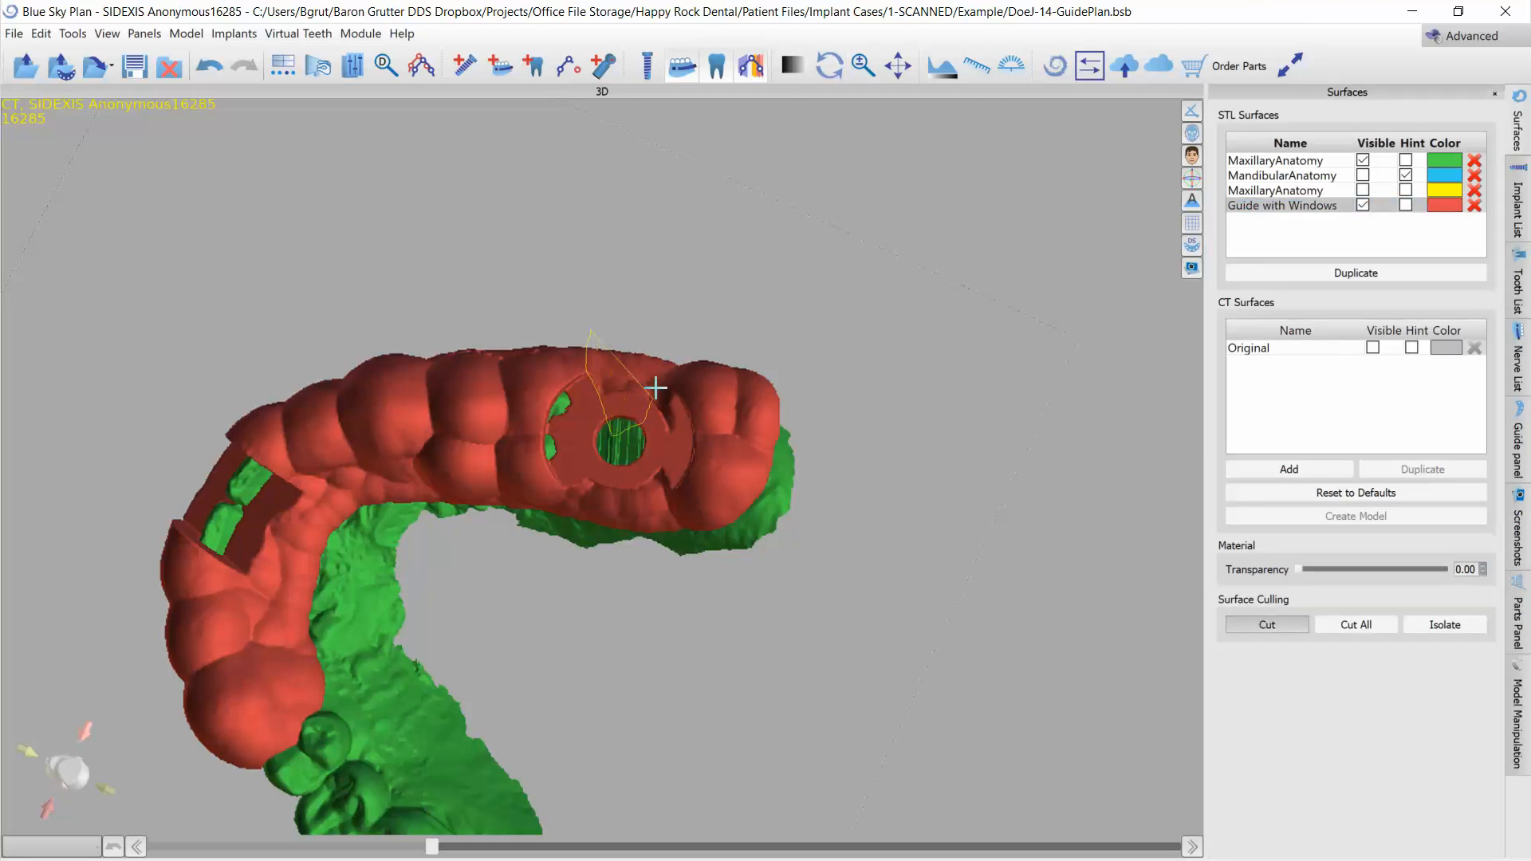
left_click(1264, 624)
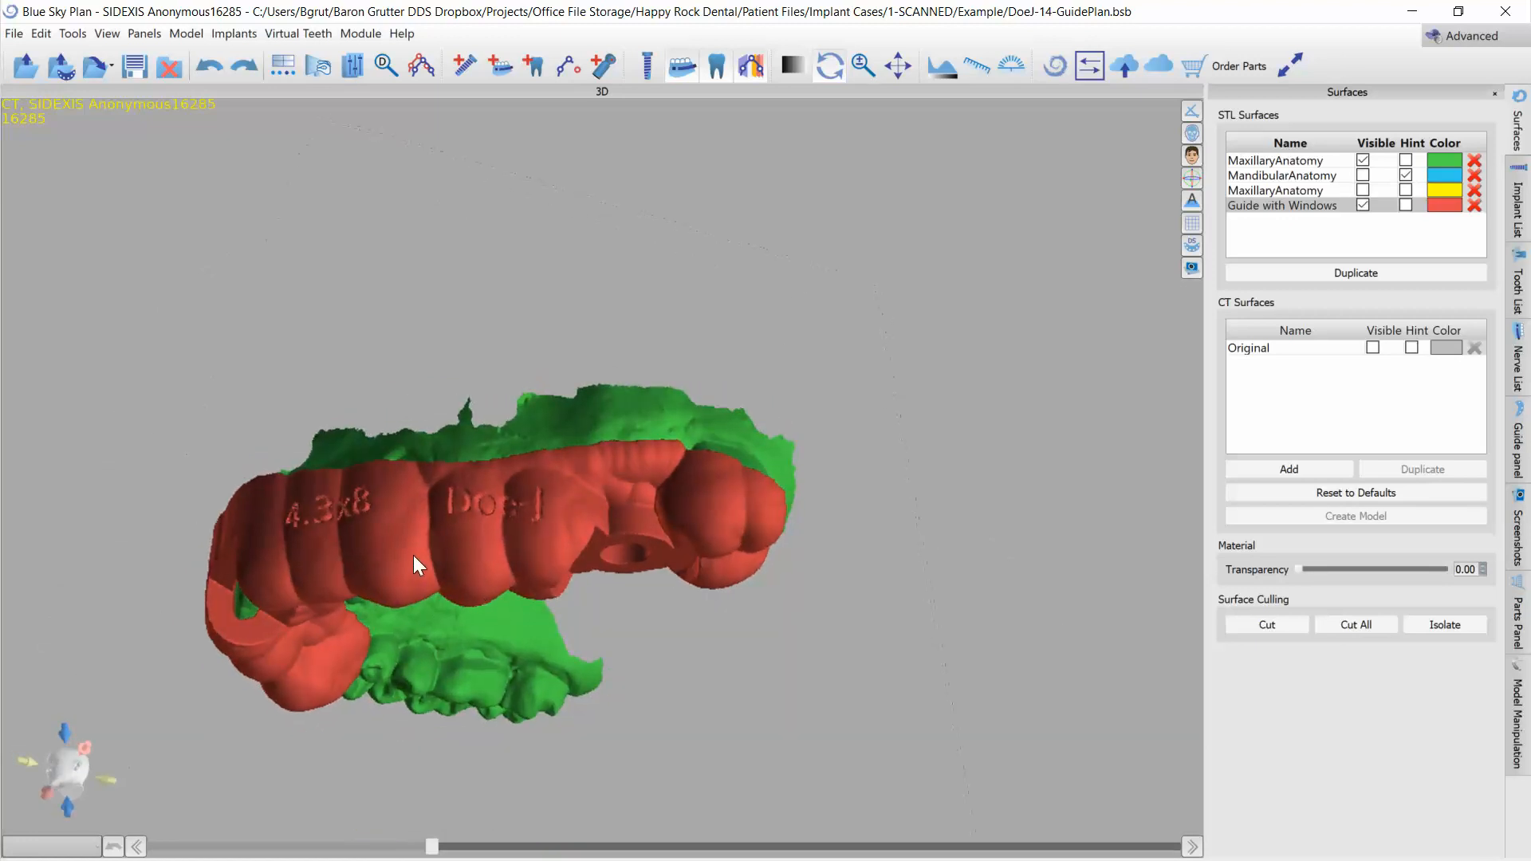
- Remove the thin window box at the implant site from the guide
right_click(415, 565)
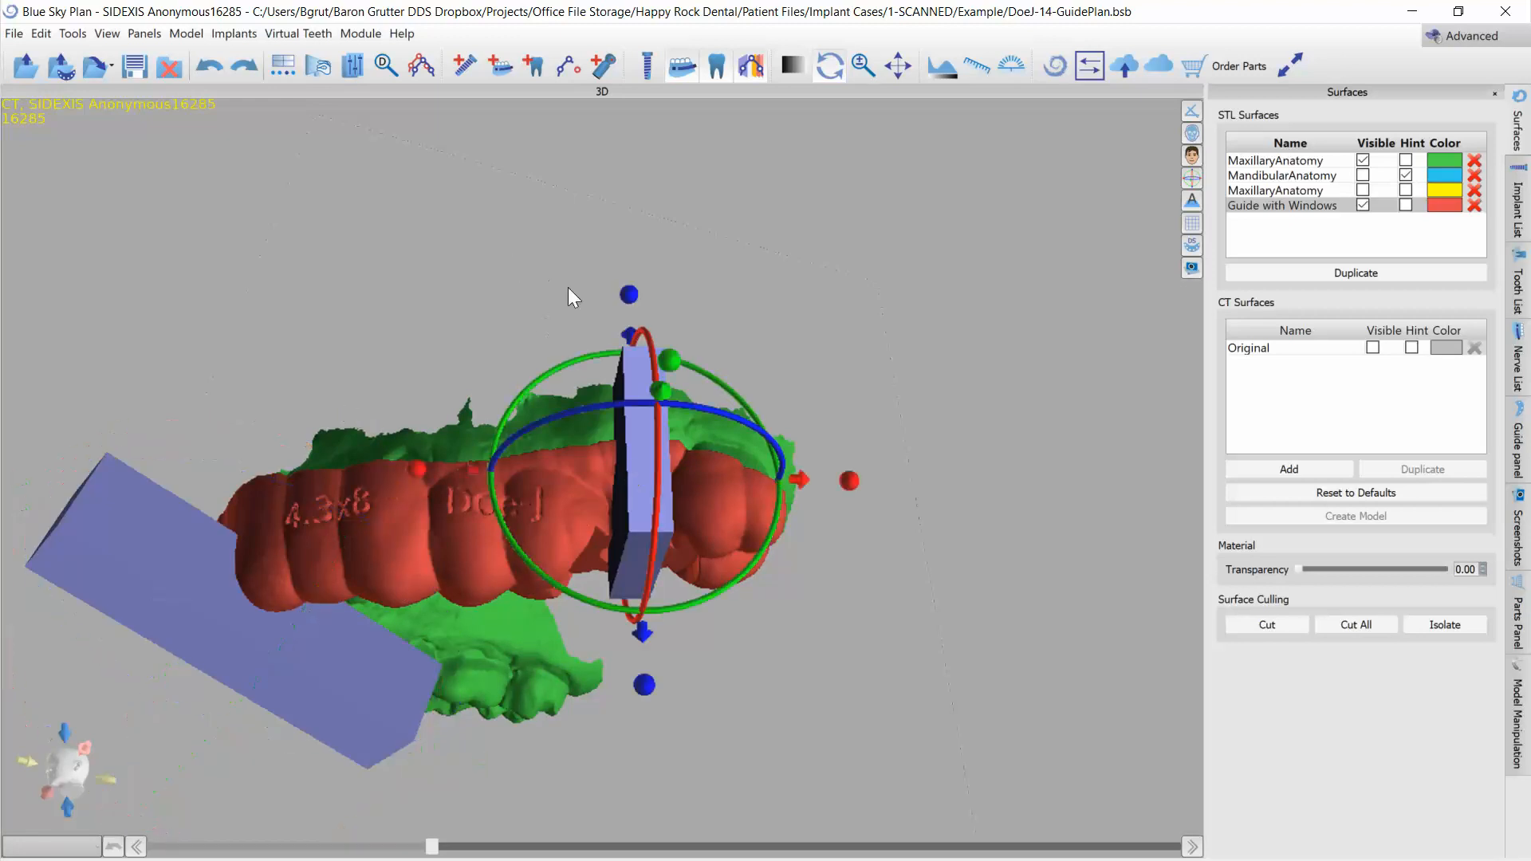
left_click_drag(573, 298, 637, 511)
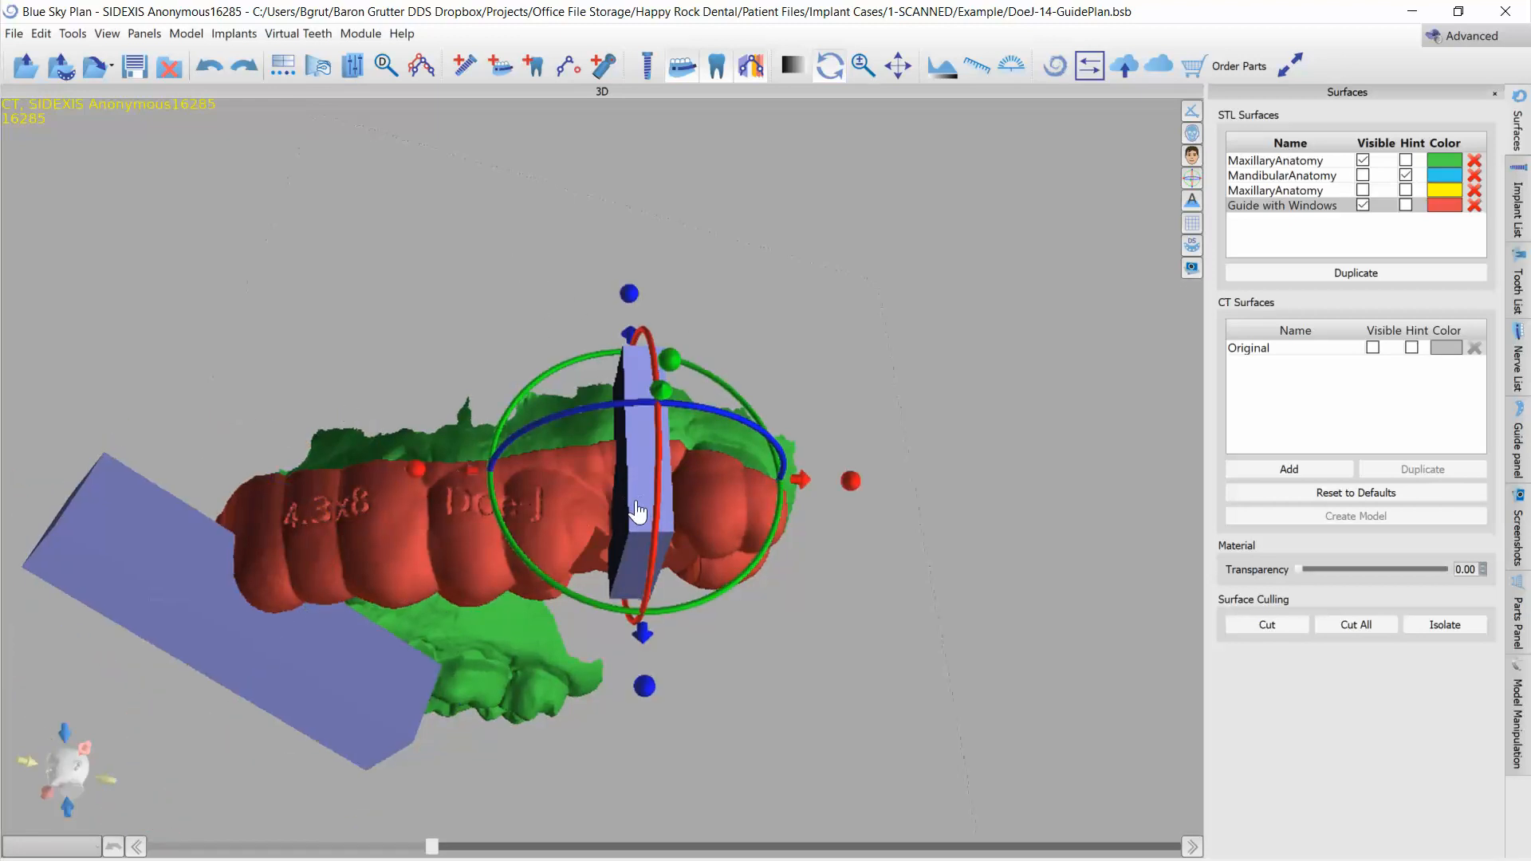
right_click(635, 508)
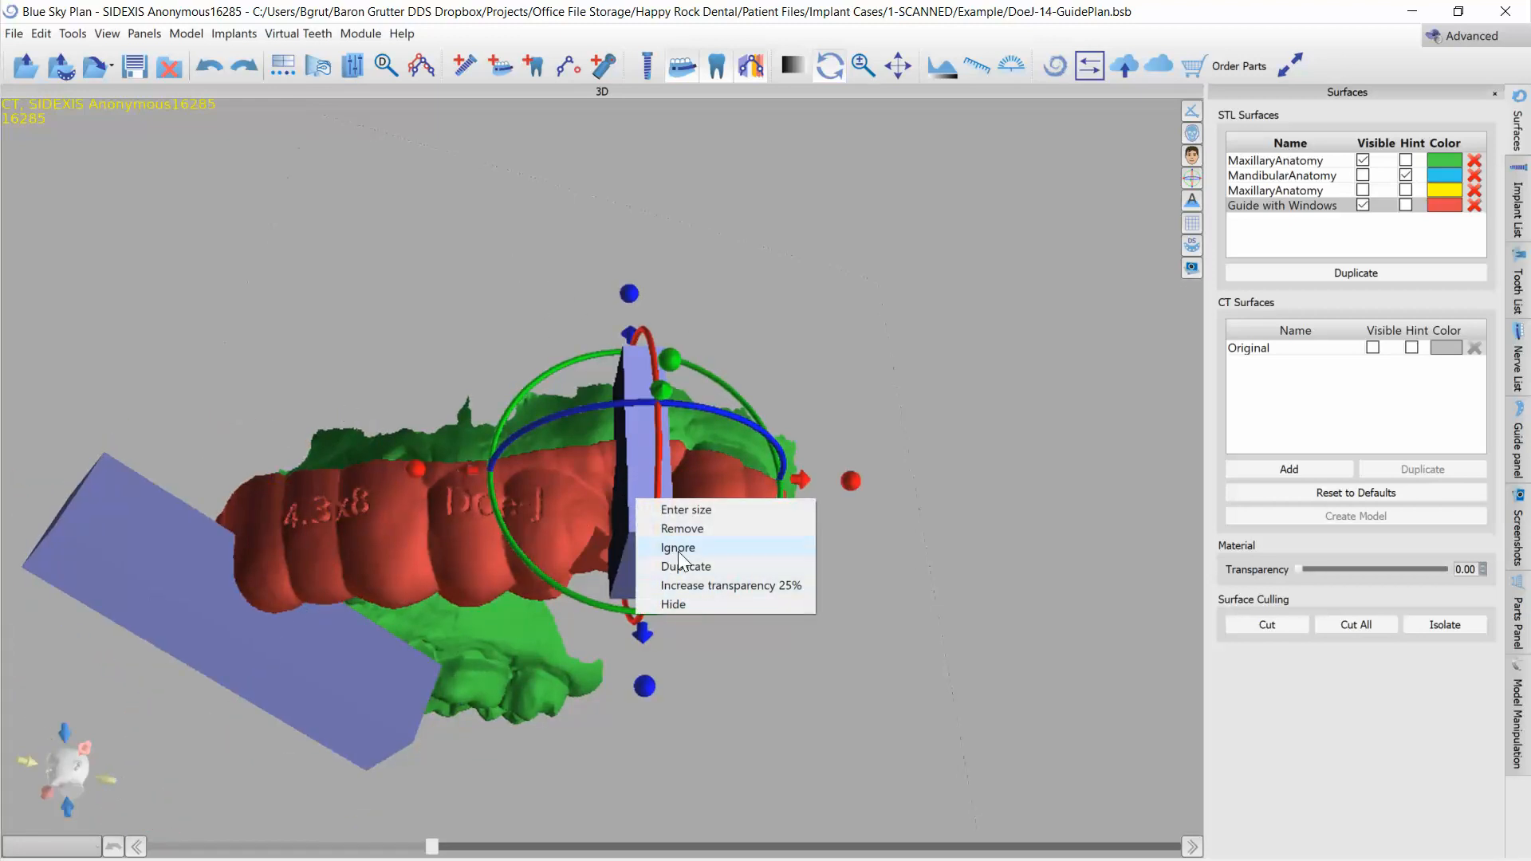
left_click(678, 547)
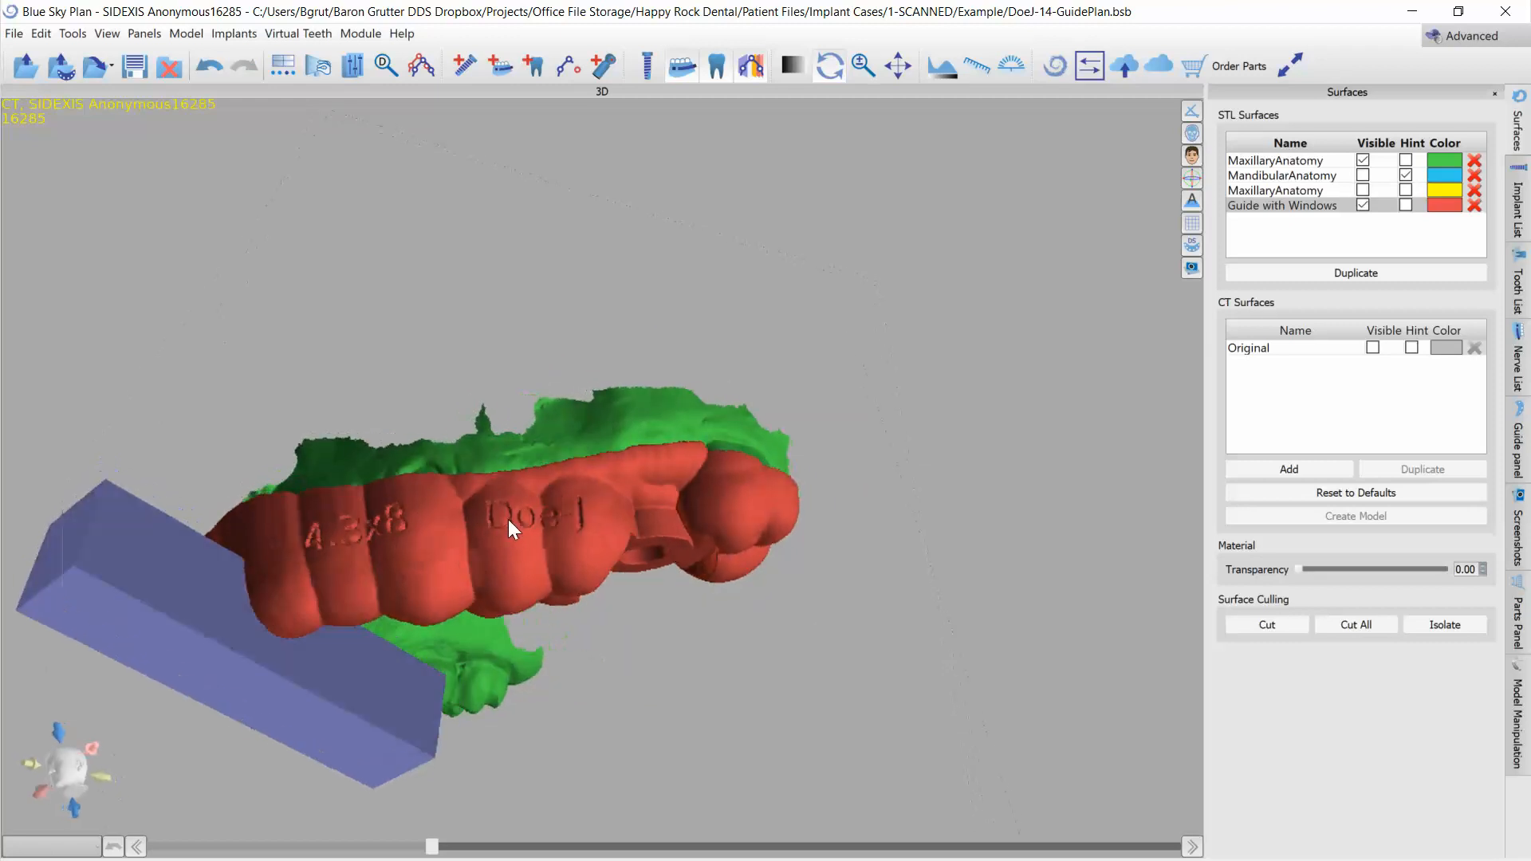
- Add a new cutout window on the guide's labelled side and move it toward the implant site
left_click_drag(507, 527, 508, 552)
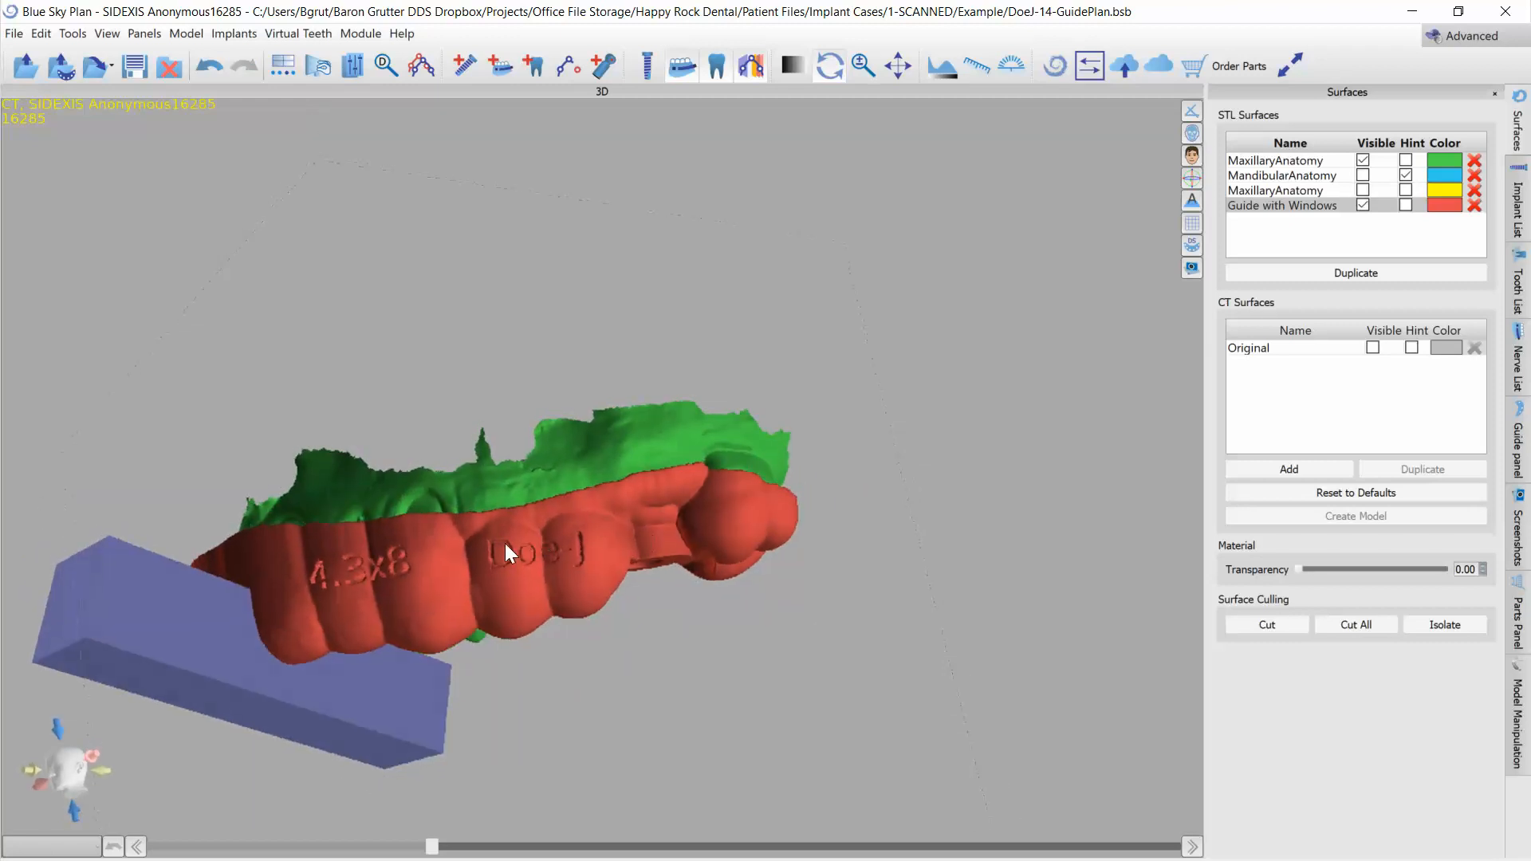
right_click(507, 552)
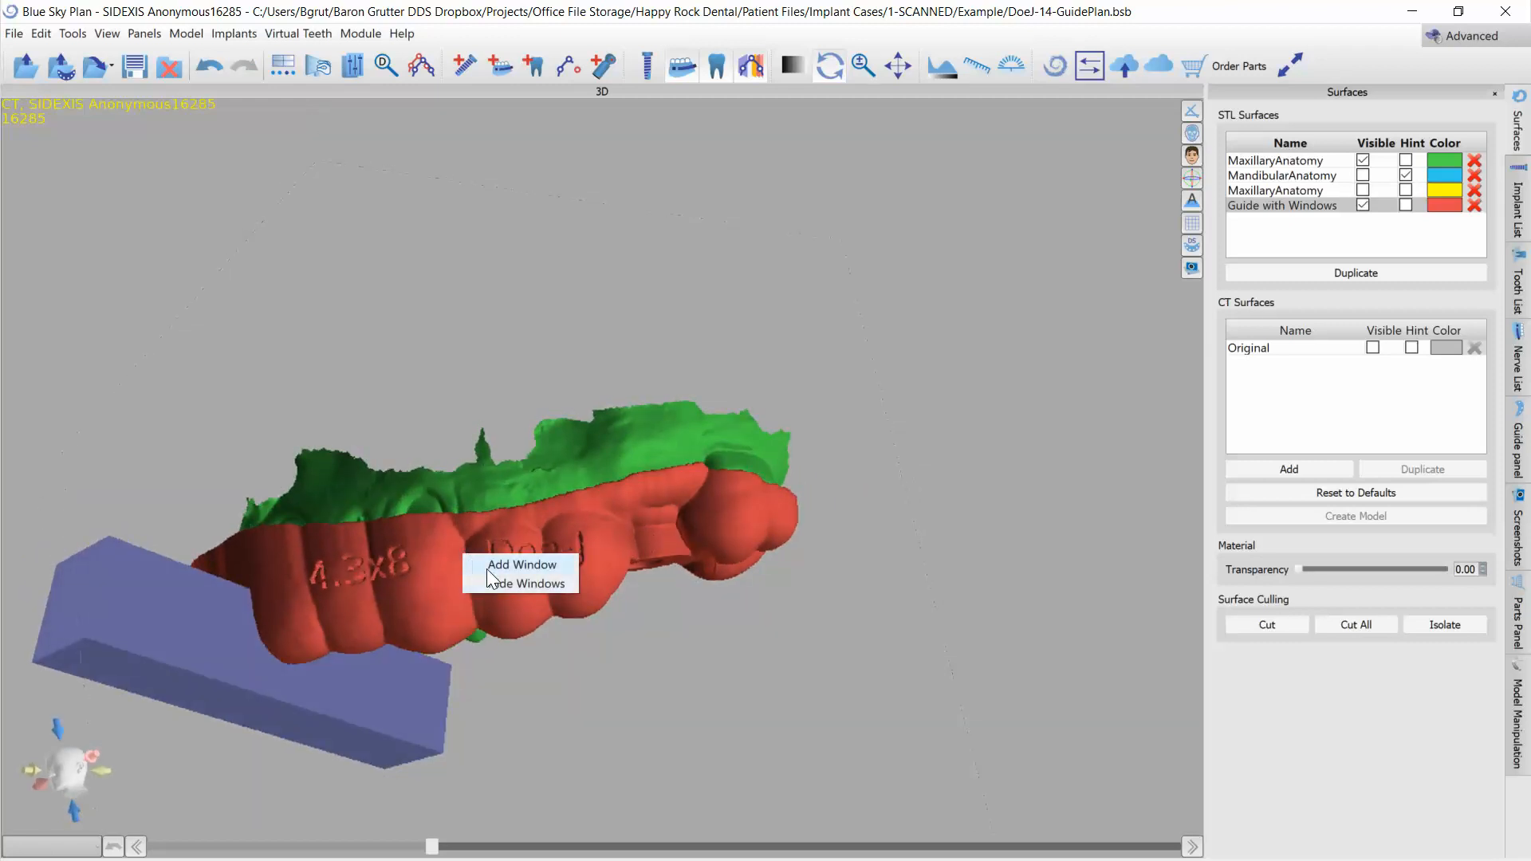
left_click(520, 565)
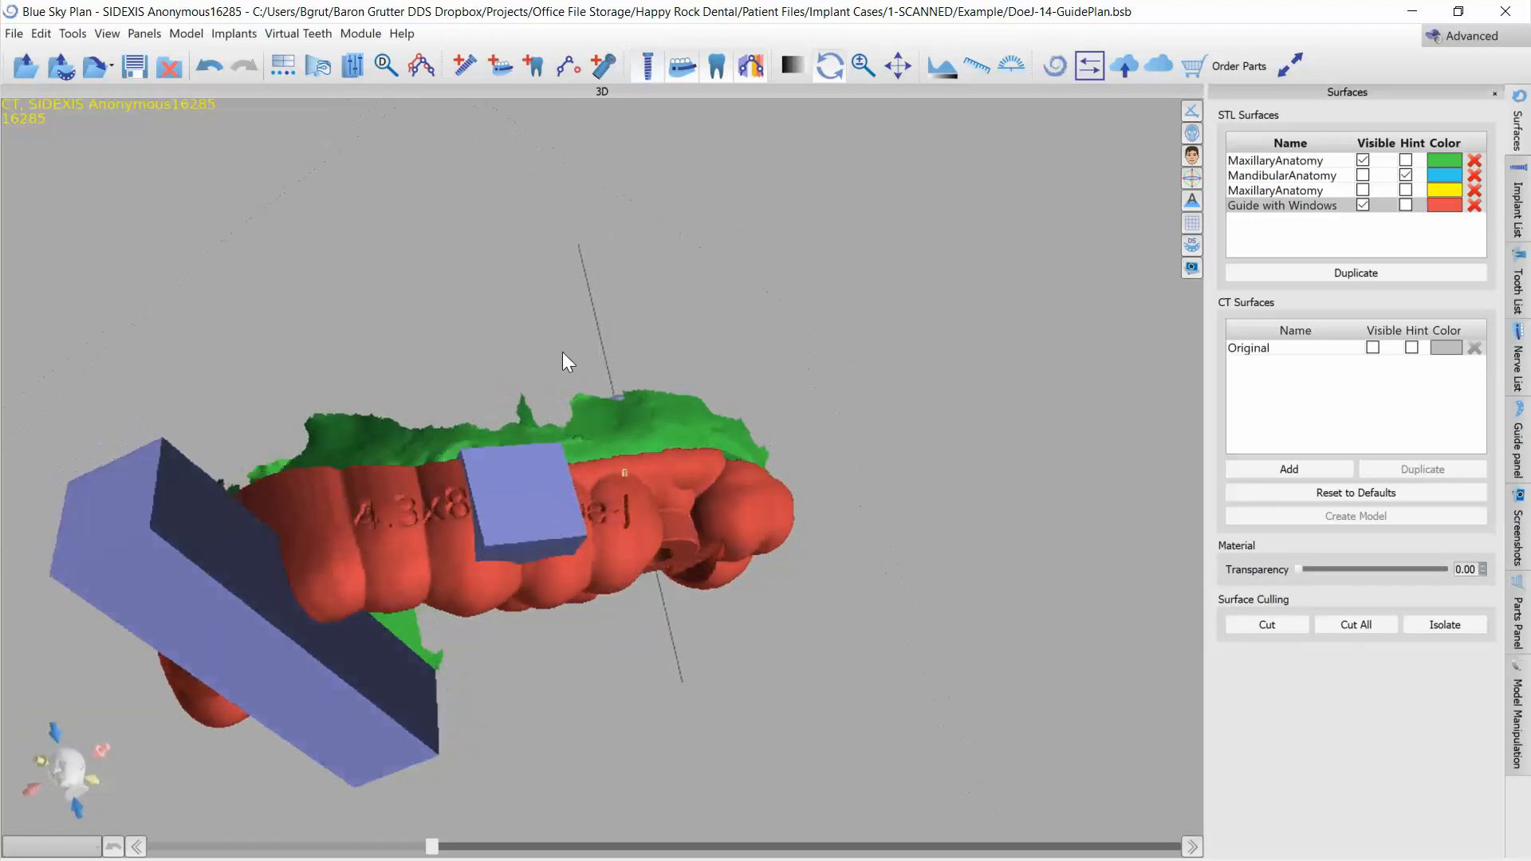
left_click(532, 488)
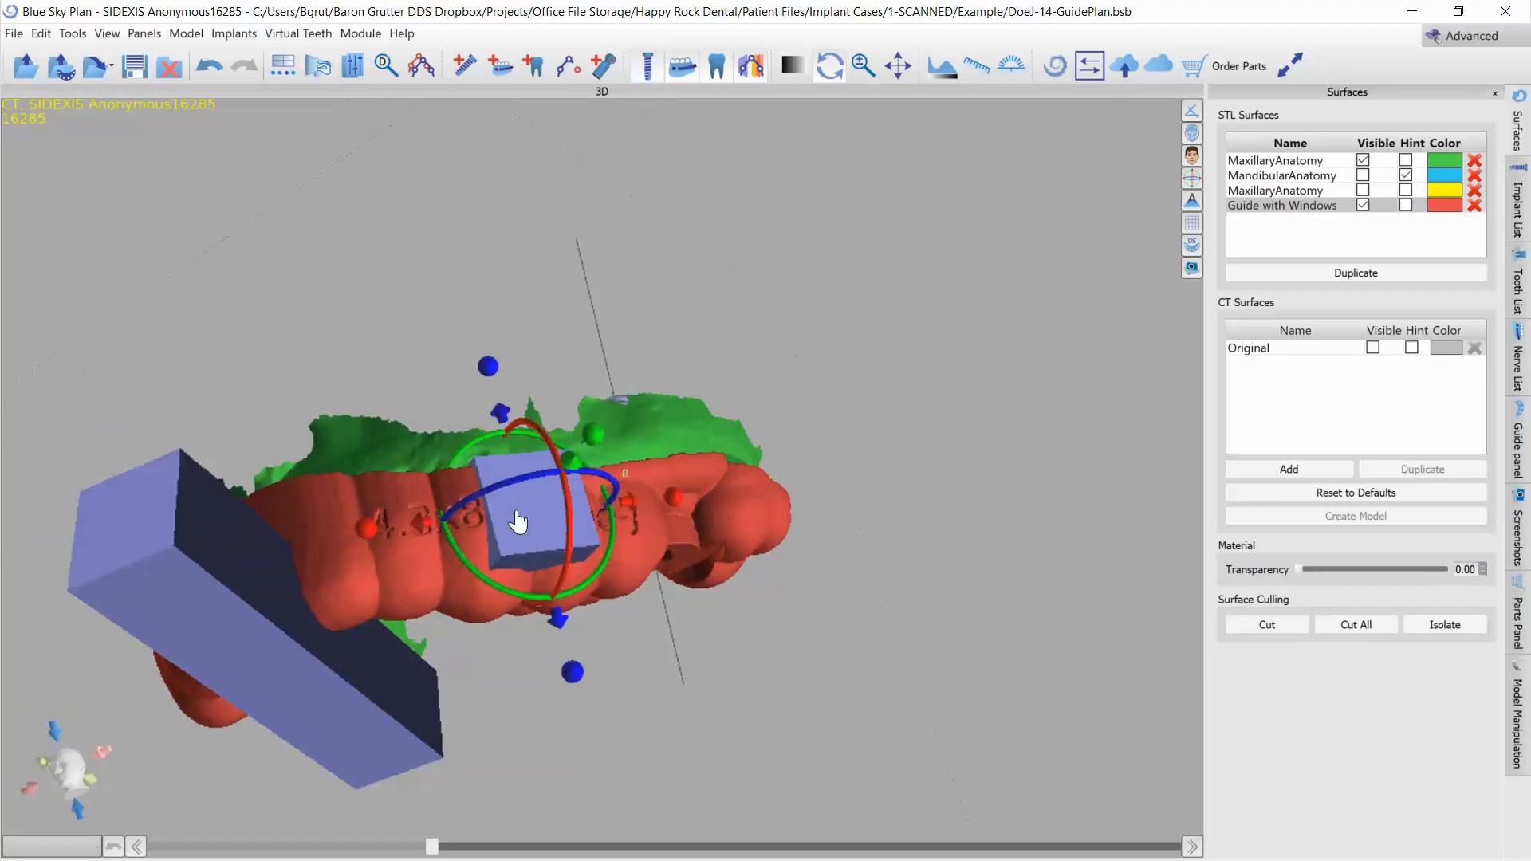
left_click_drag(516, 517, 532, 460)
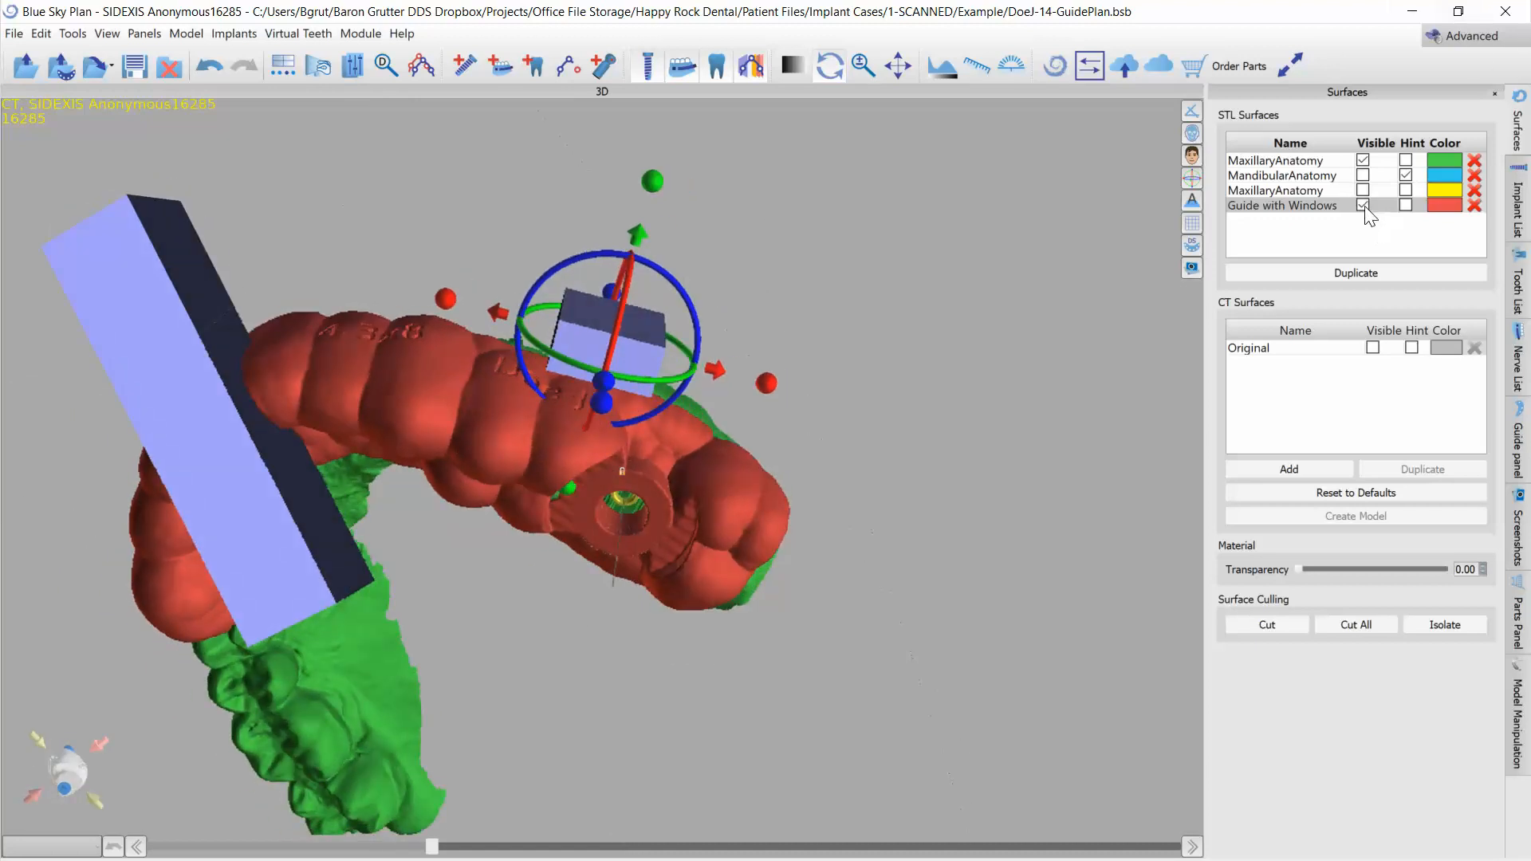
- Hide the guide and arch surfaces, then turn the window box sideways against the implant
left_click(1363, 206)
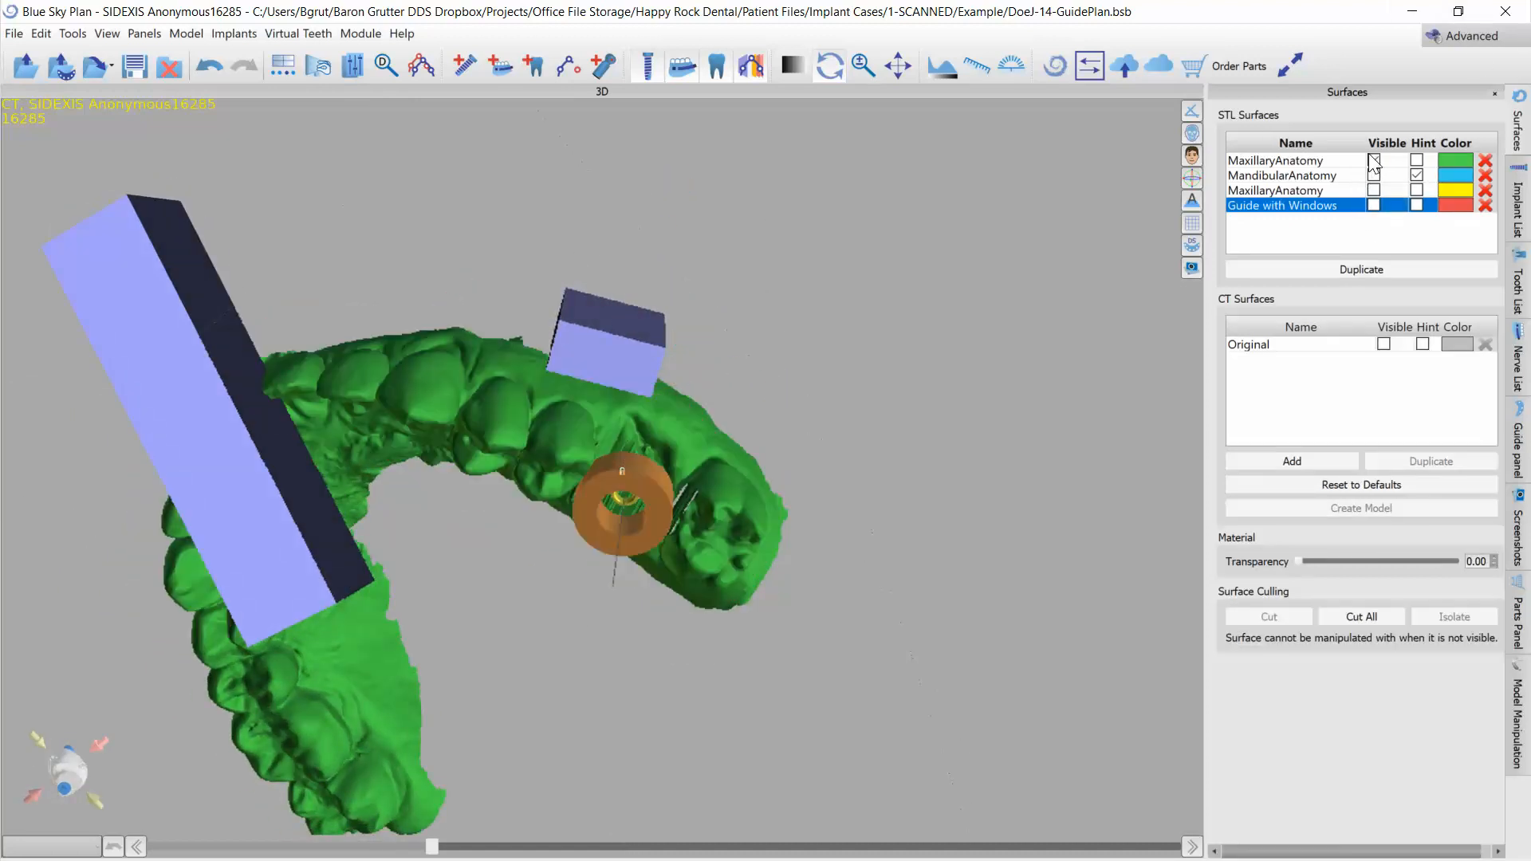
left_click(1375, 161)
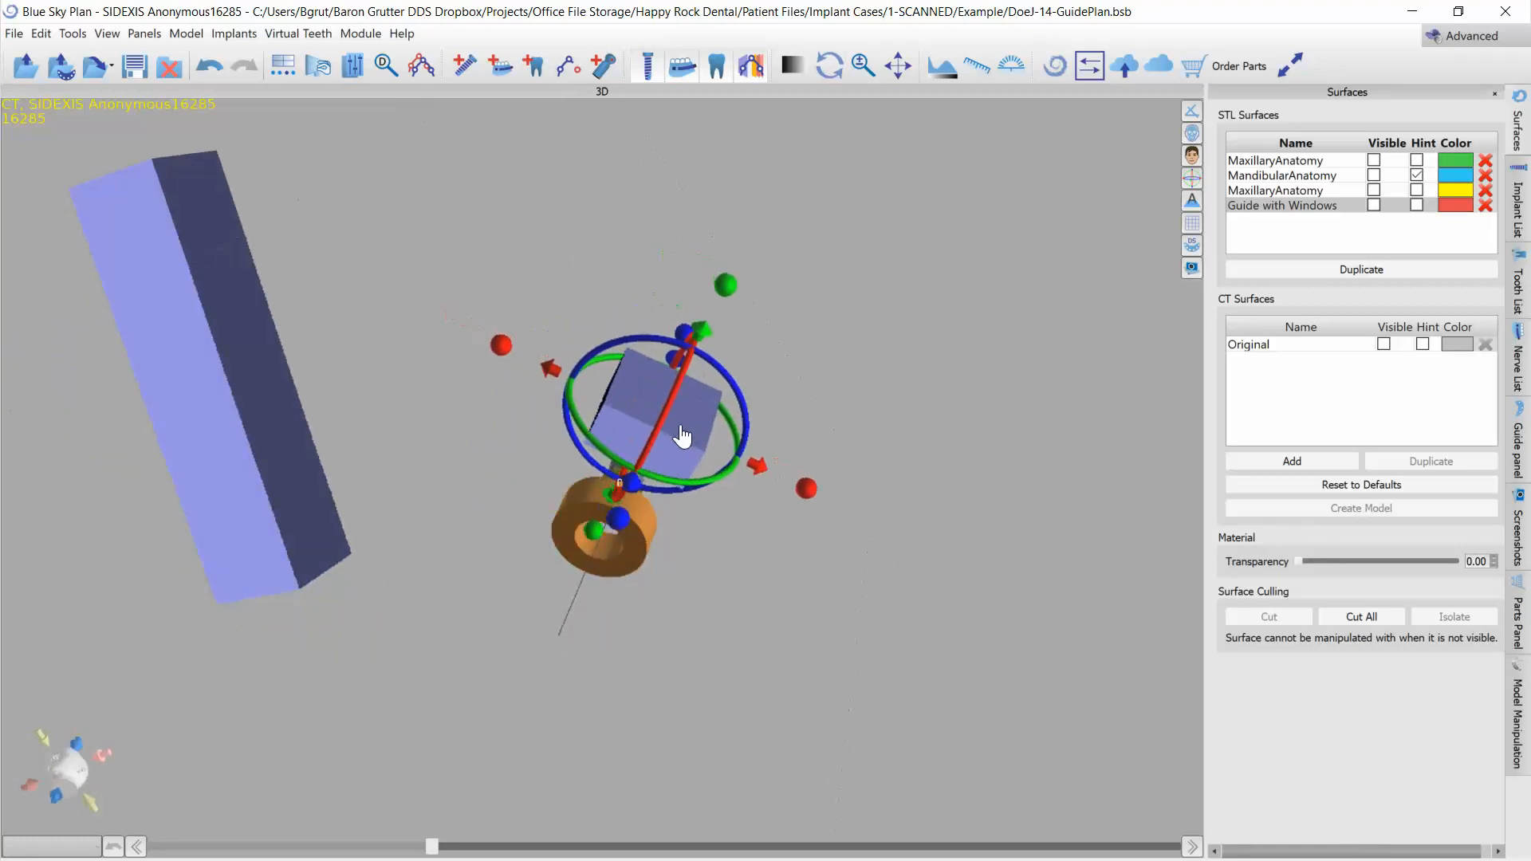
left_click_drag(684, 434, 698, 350)
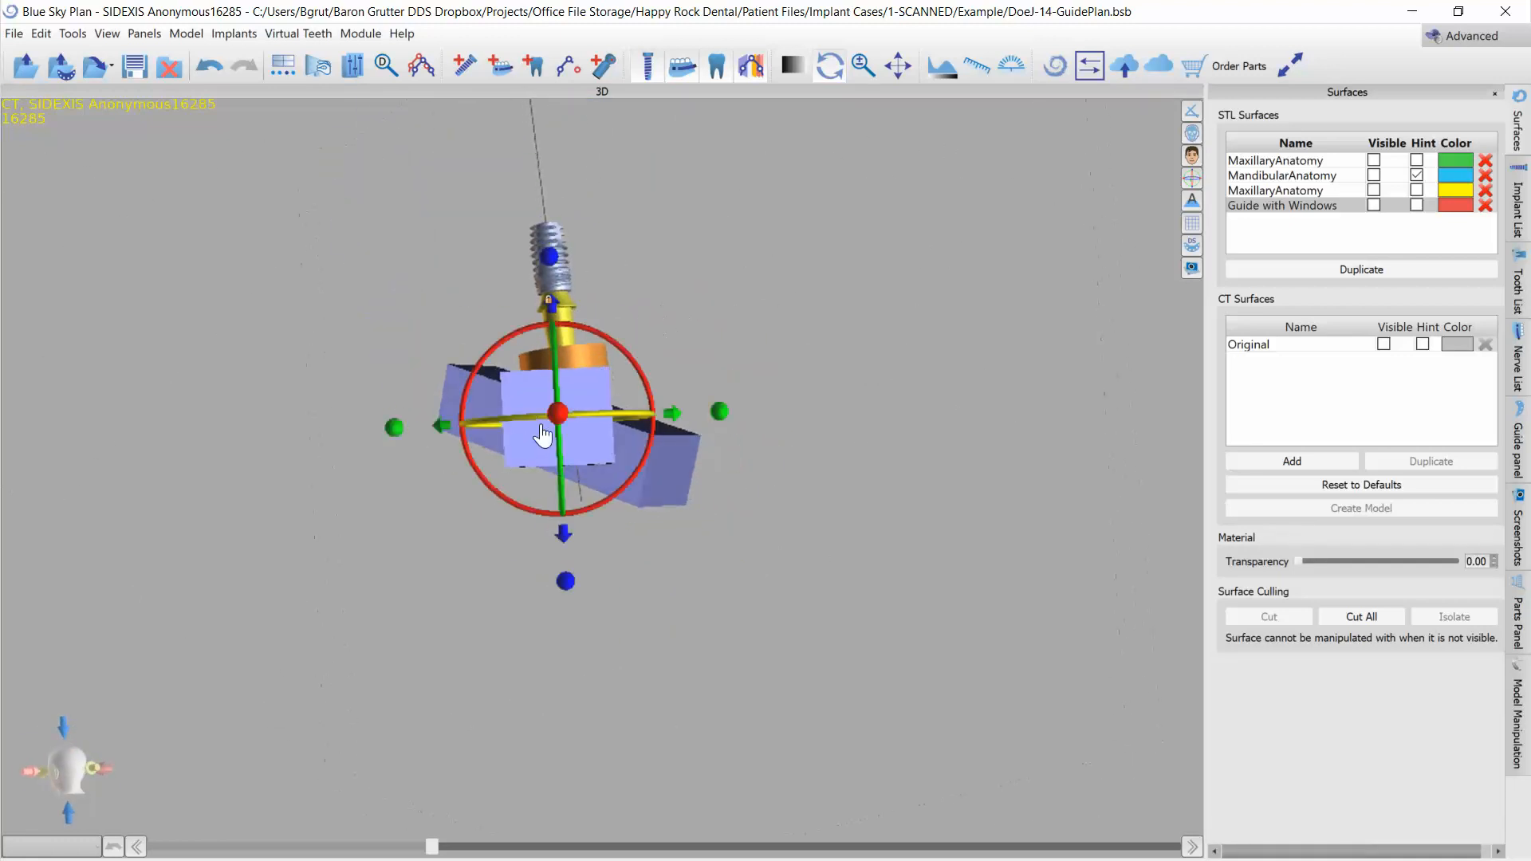
left_click_drag(544, 434, 585, 452)
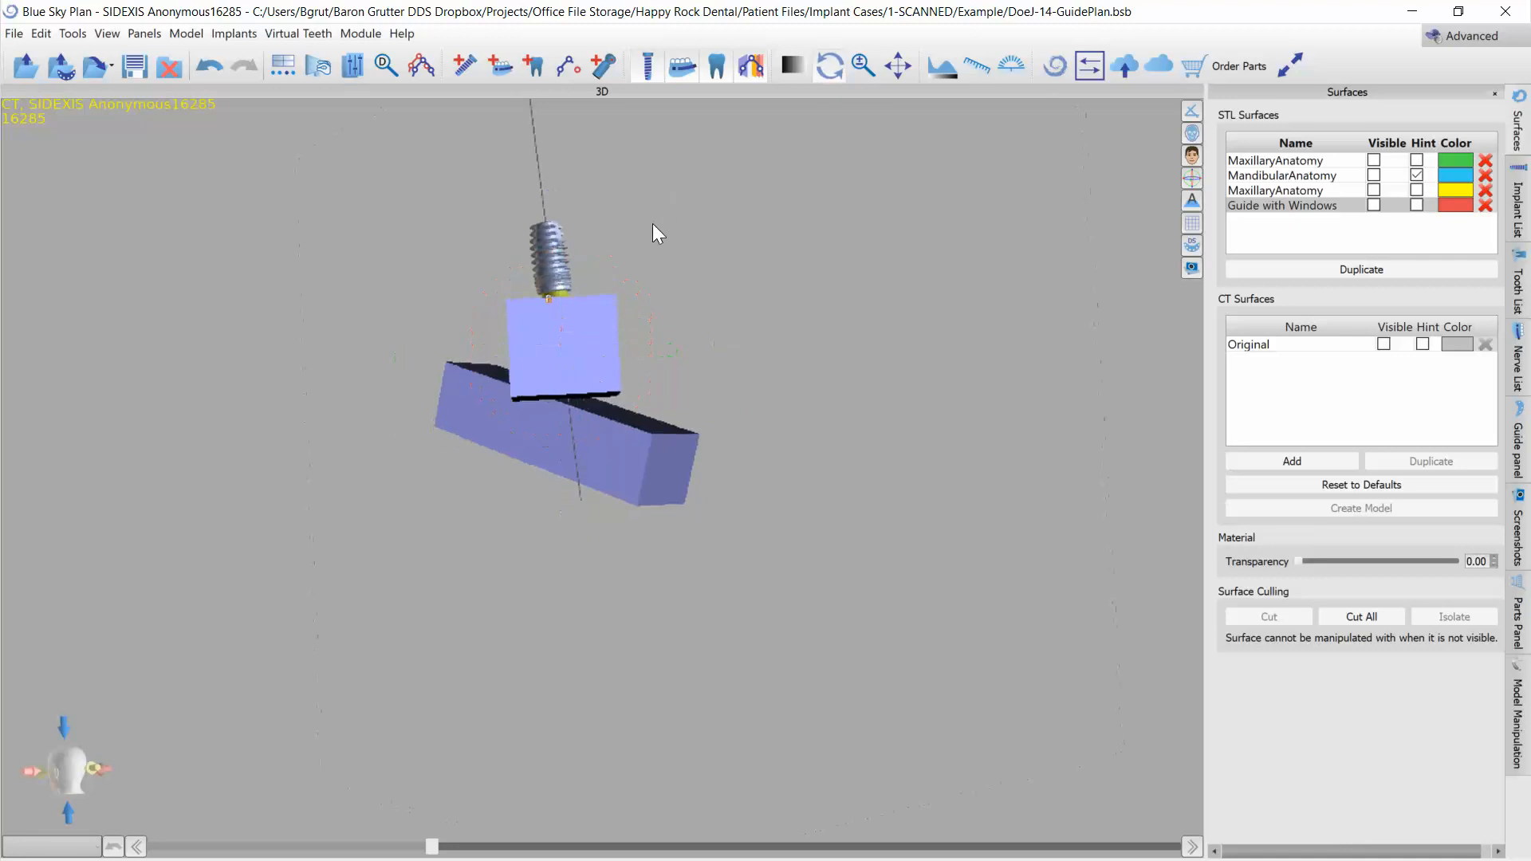
left_click(557, 284)
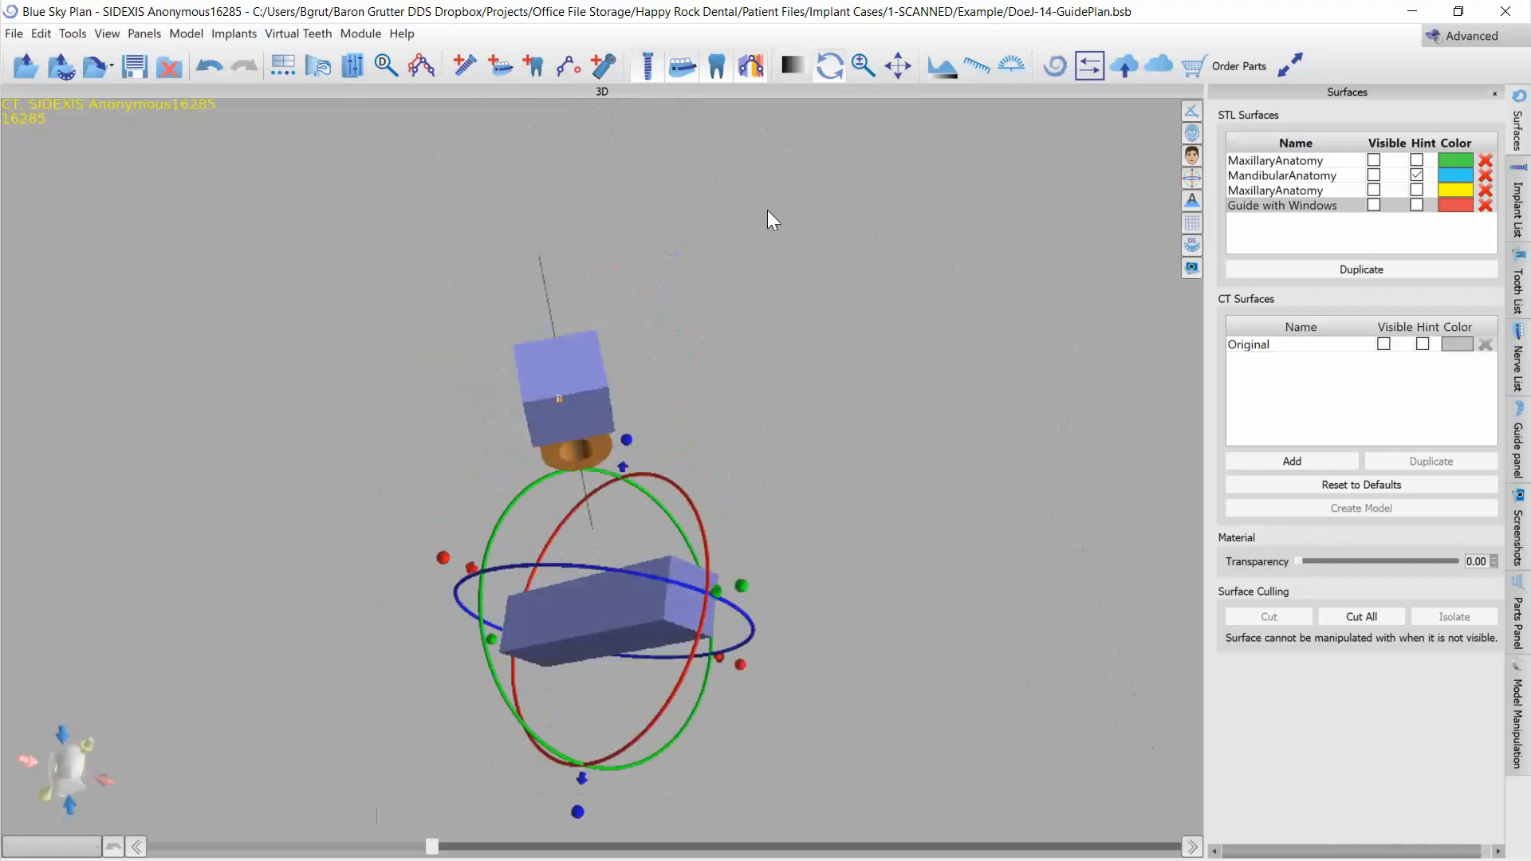
- Make the red Guide with Windows visible again to check the block exits laterally at the implant
left_click(1362, 206)
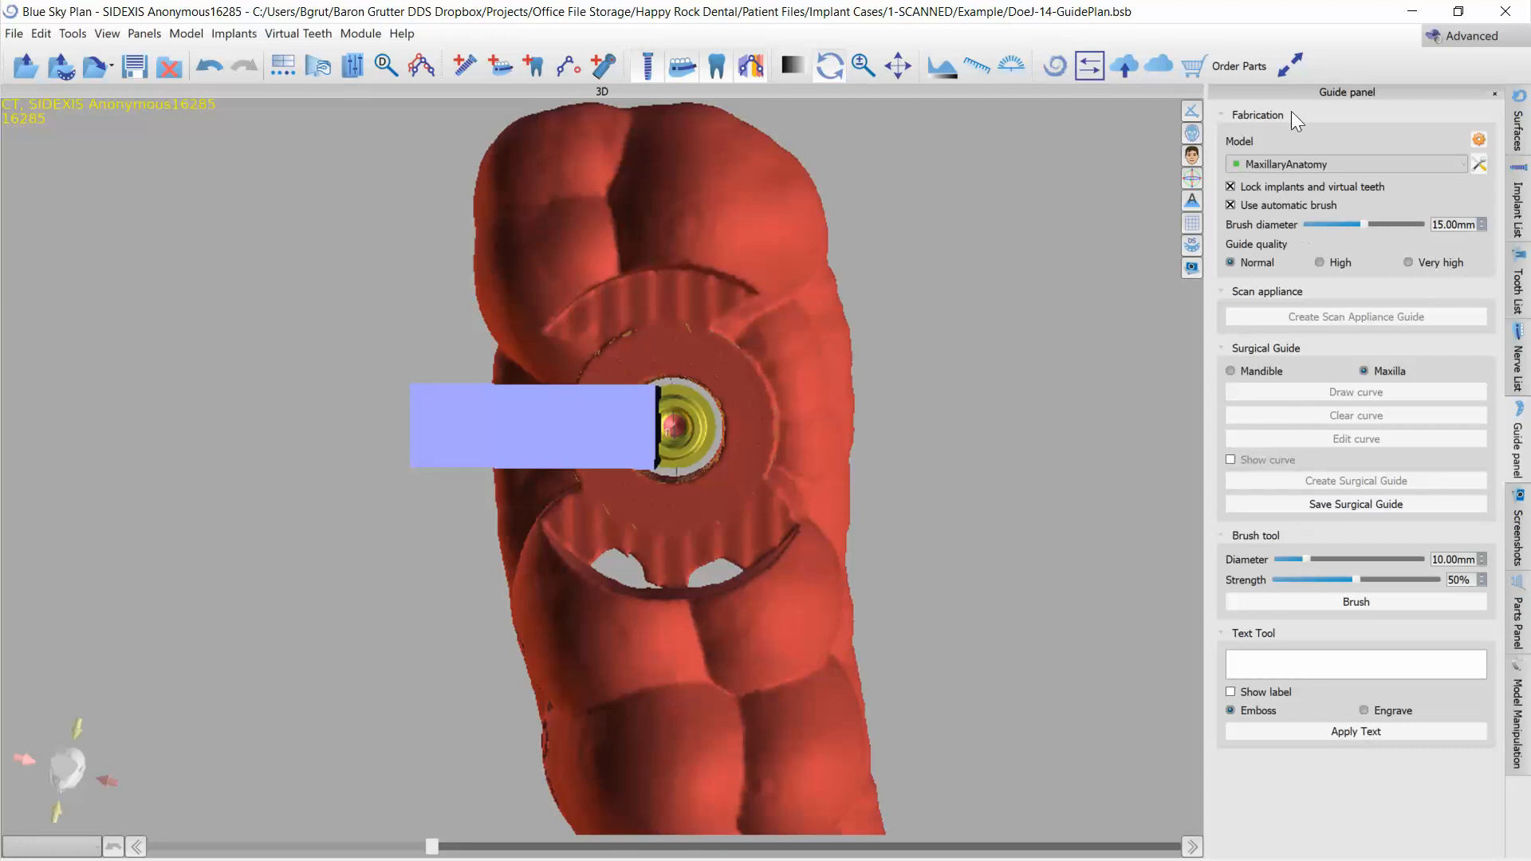
left_click(1354, 164)
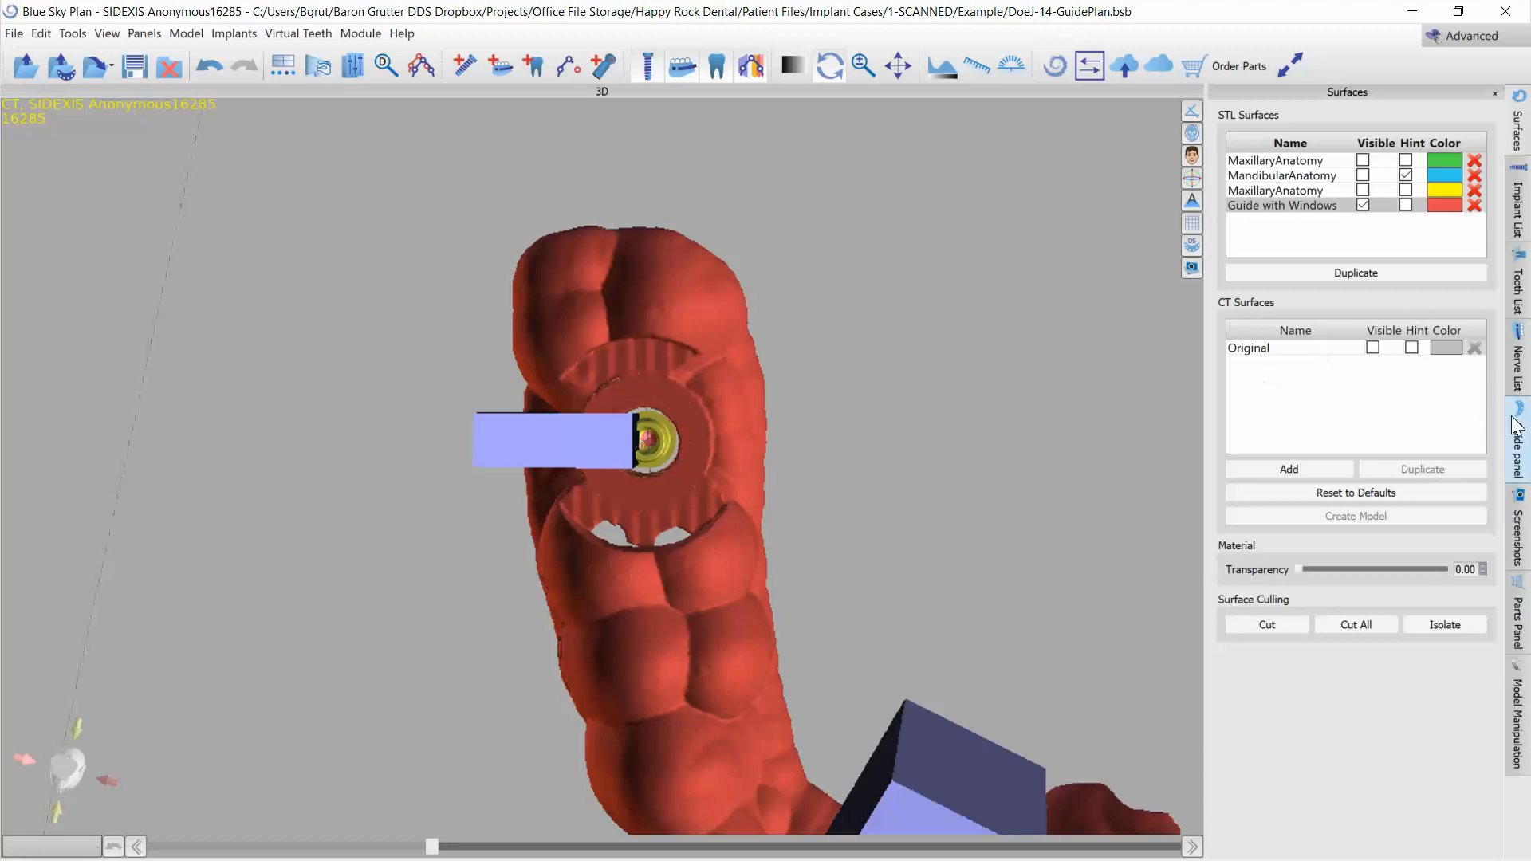
- Create a Scan Appliance Guide from the Guide with Windows model
left_click(1520, 432)
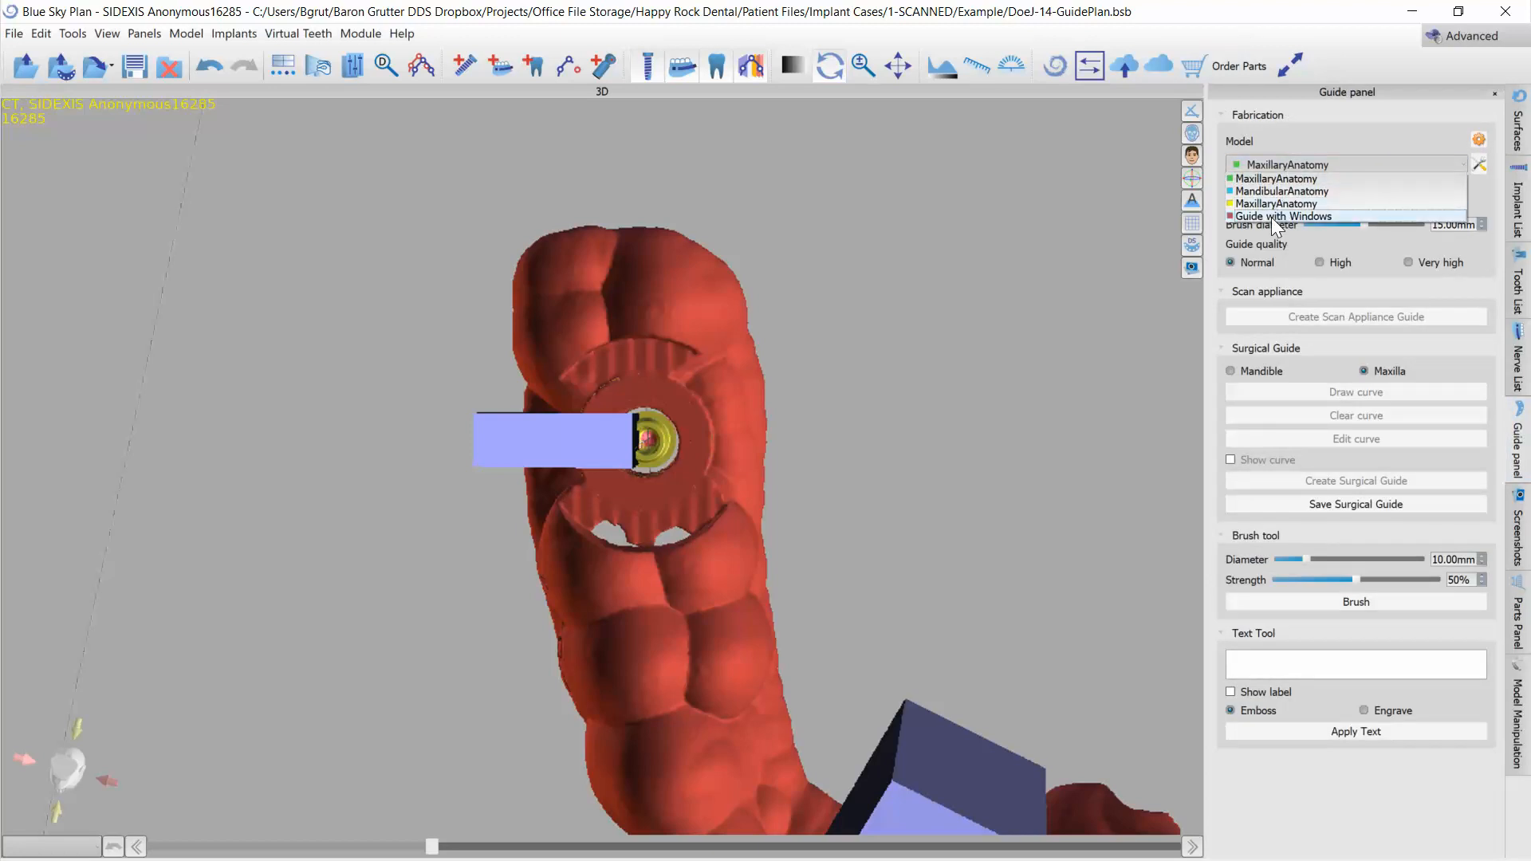
left_click(1288, 216)
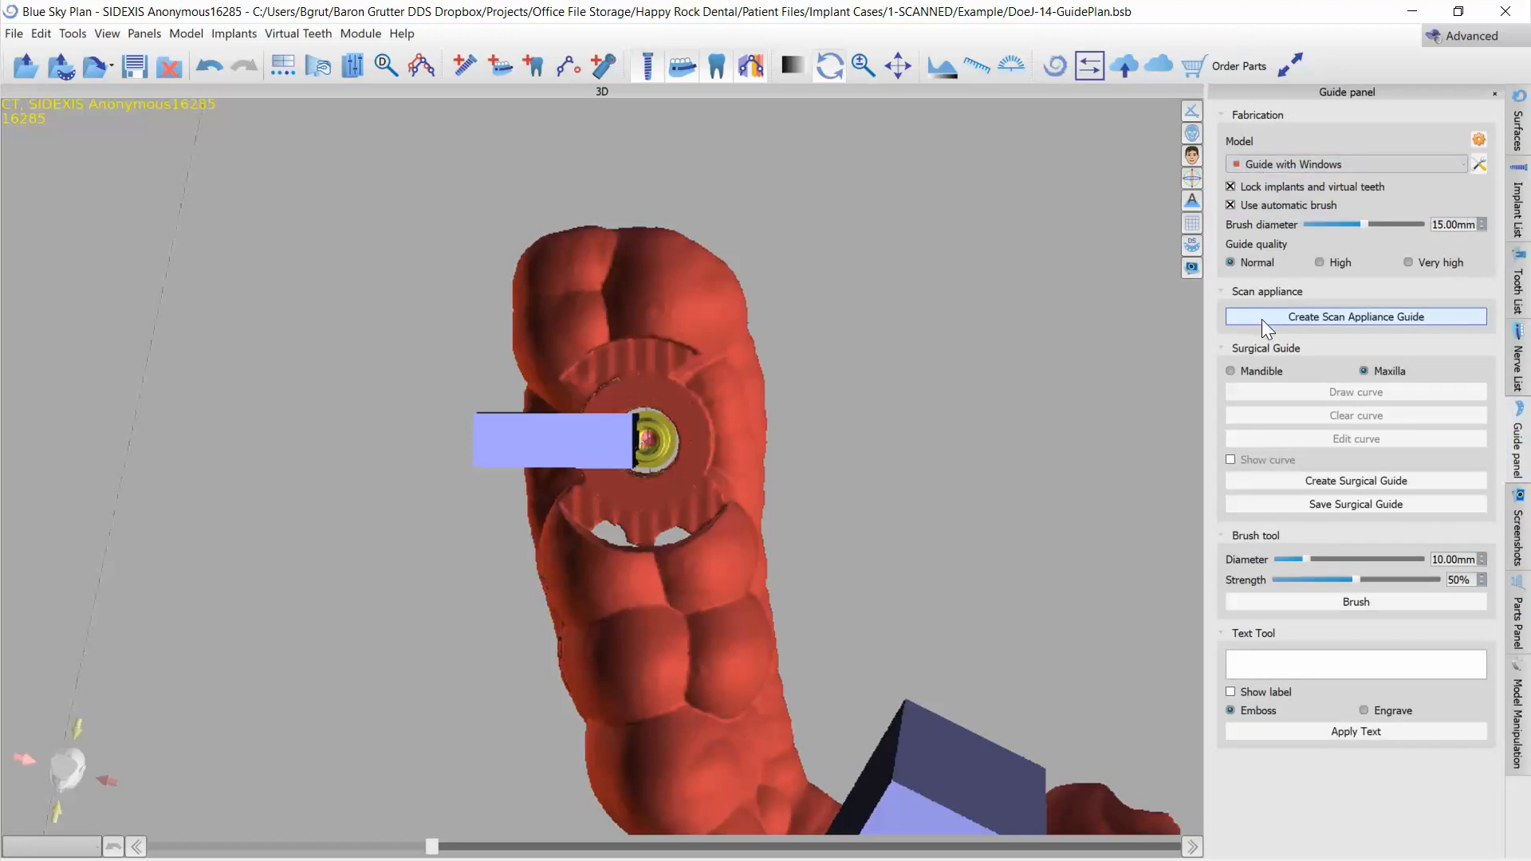
left_click(1355, 316)
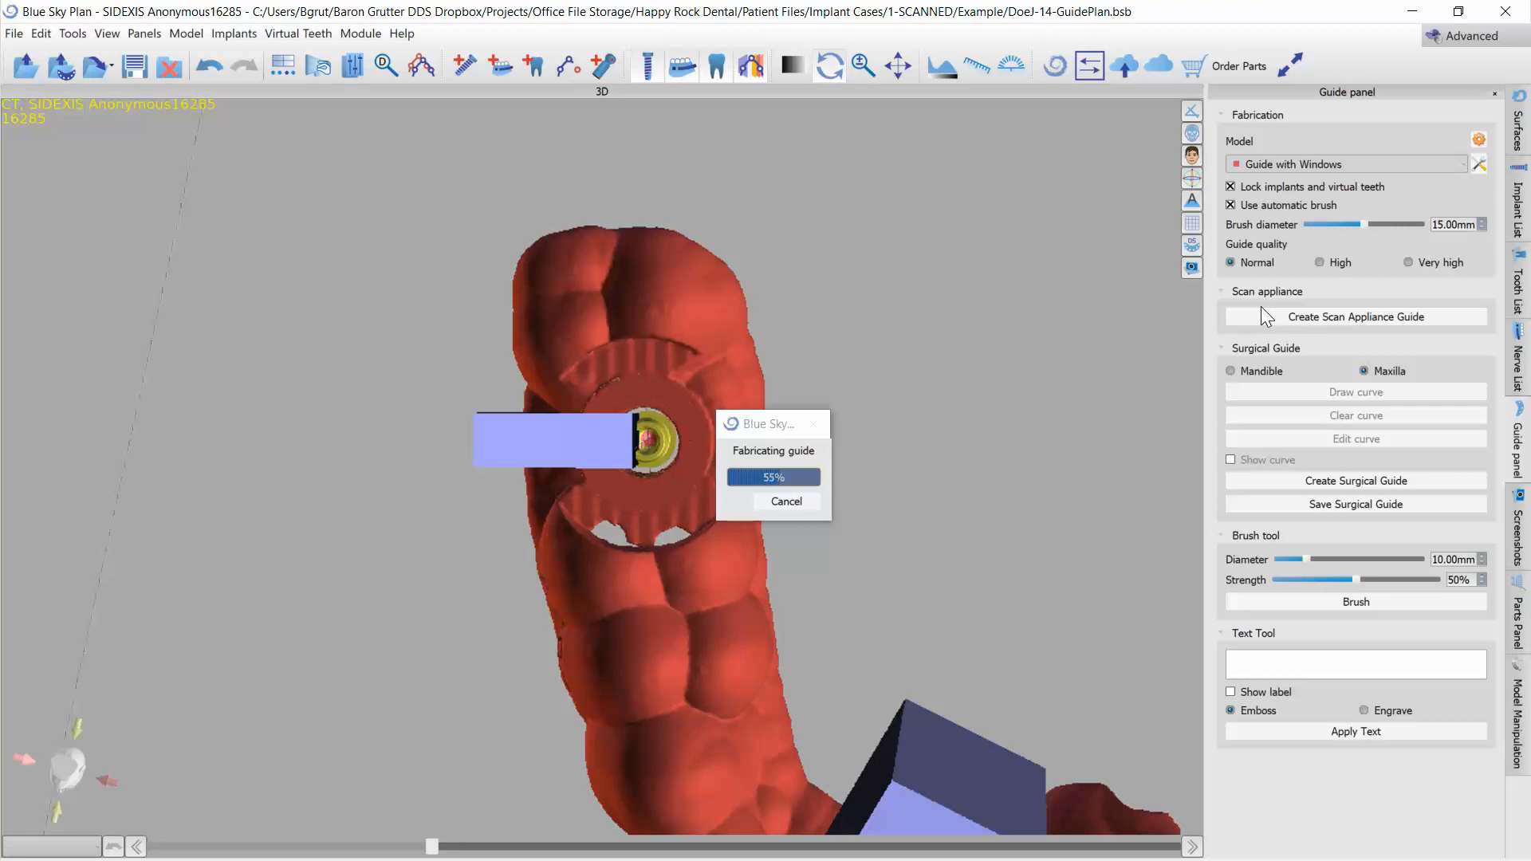
mouse_move(424, 625)
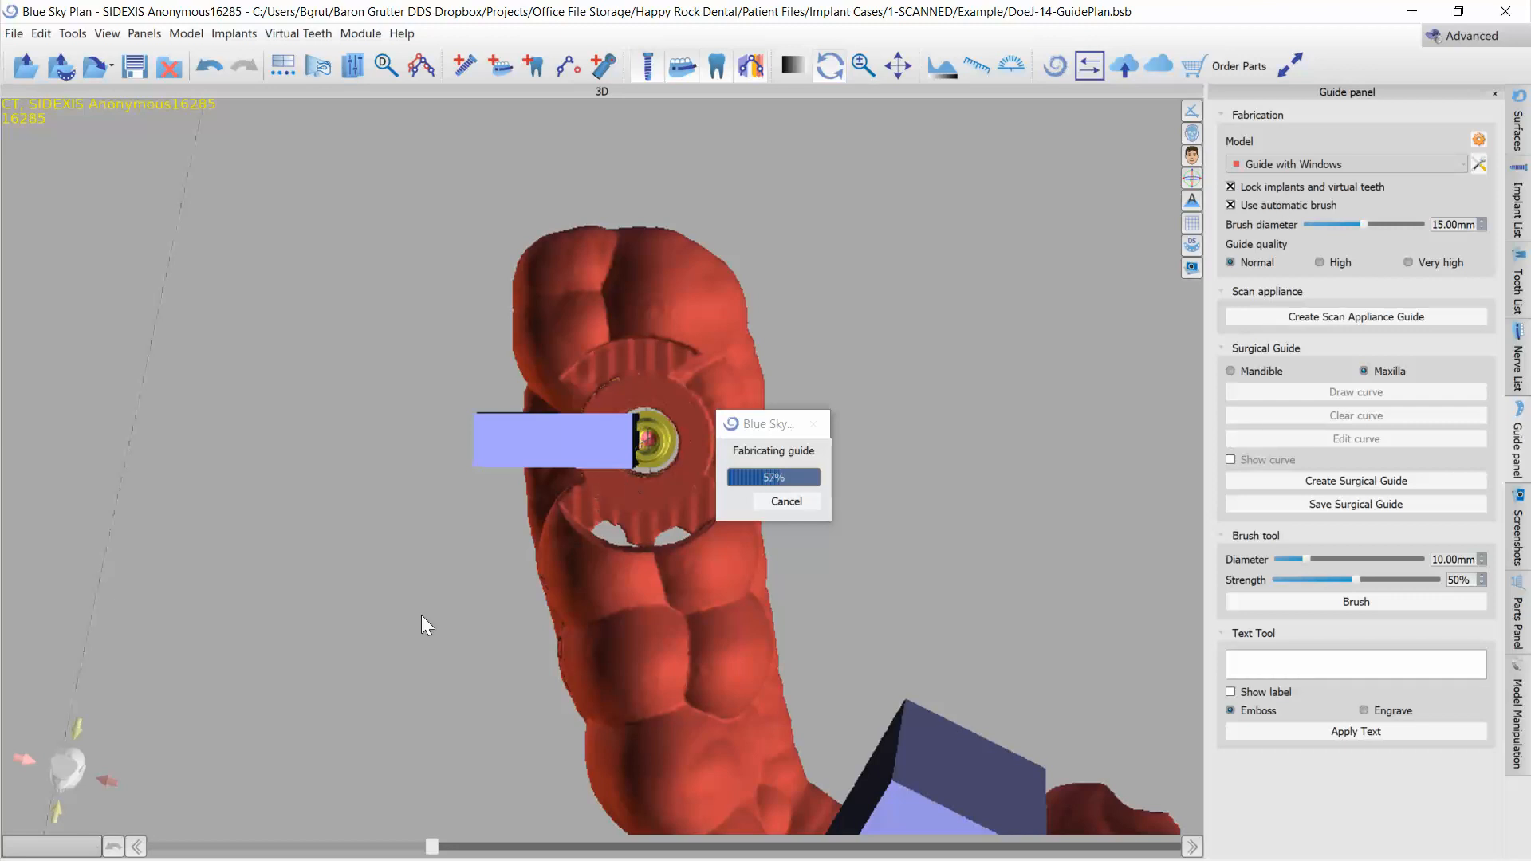
mouse_move(515, 727)
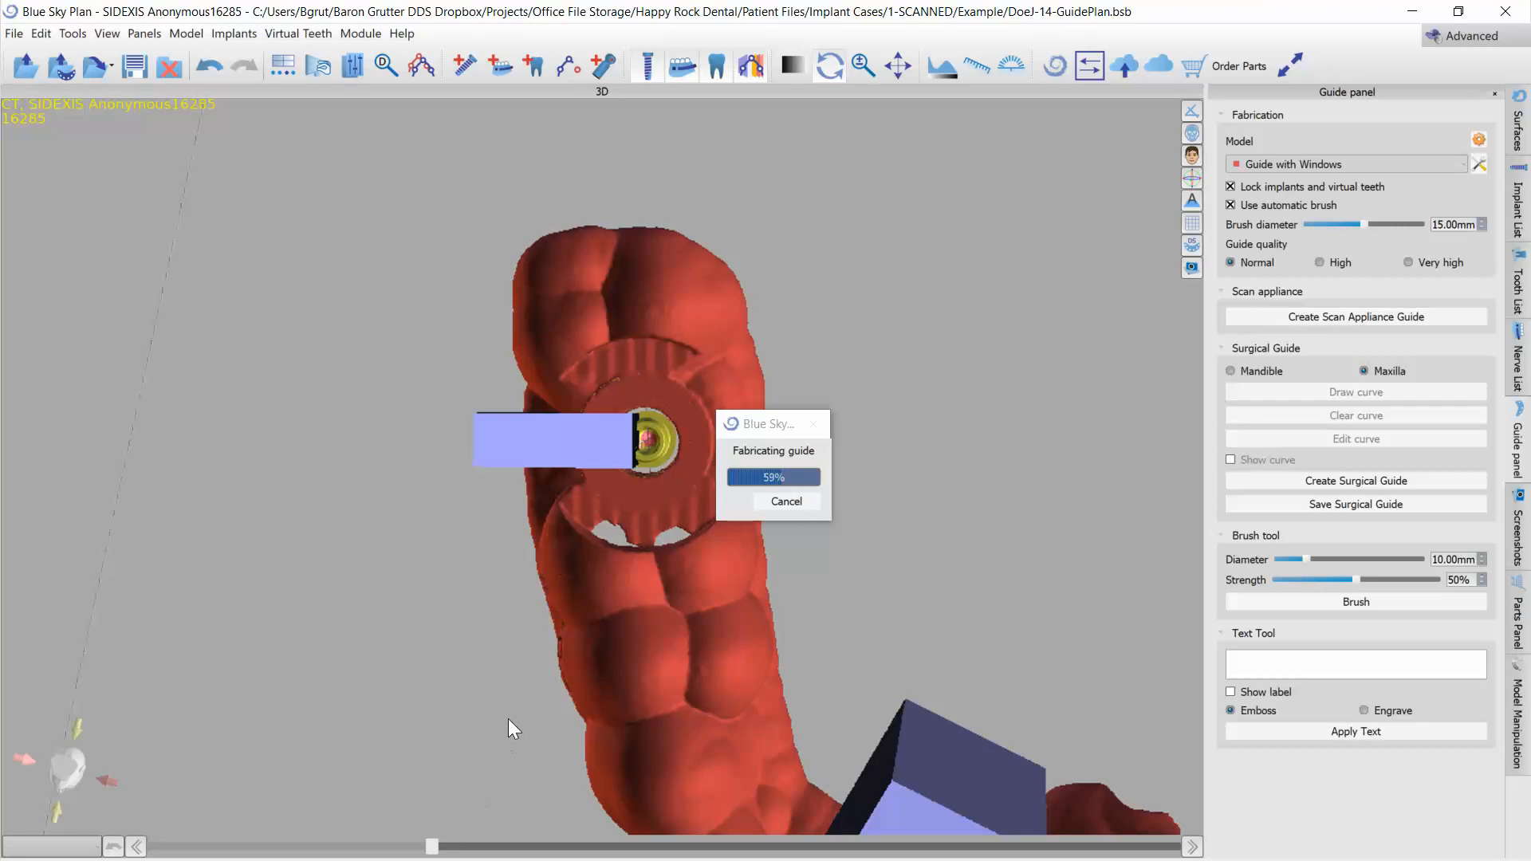
mouse_move(928, 791)
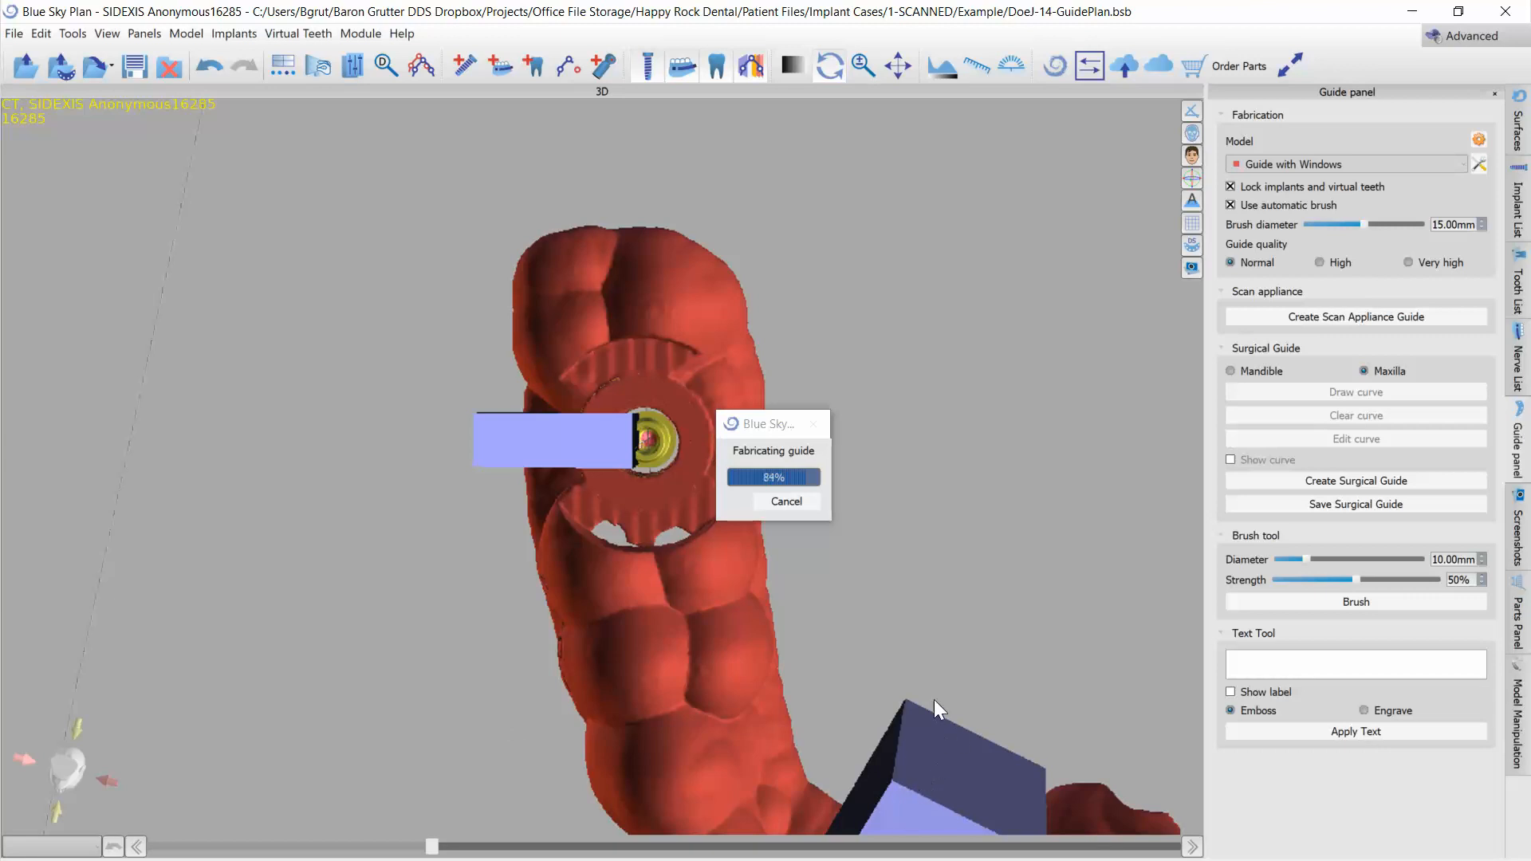
mouse_move(929, 781)
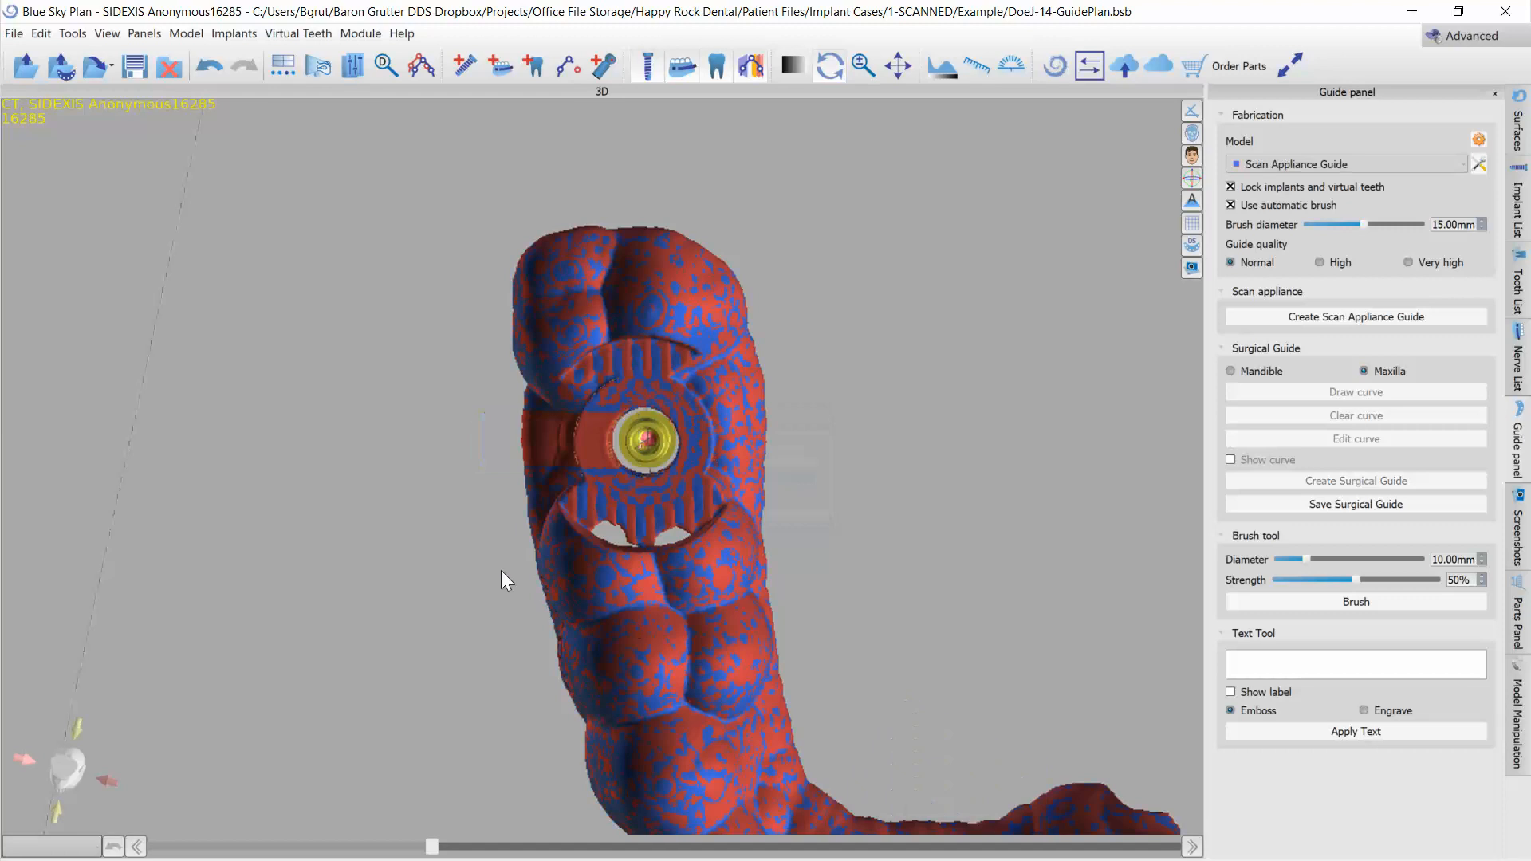
- Discard the new guide surface and hide the windowed guide, leaving only the implant
left_click(1520, 107)
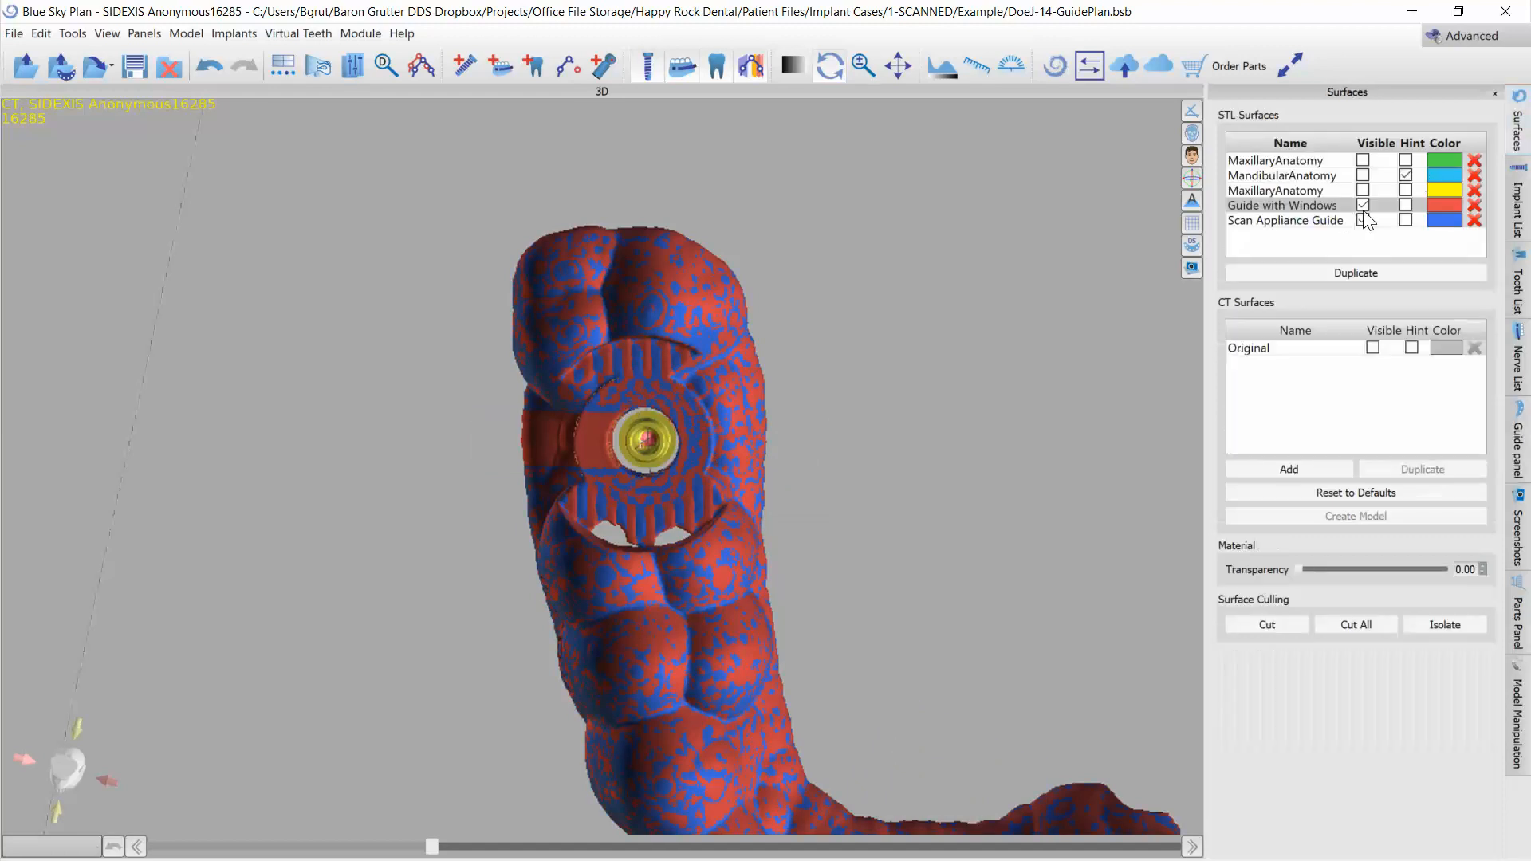
left_click(1364, 206)
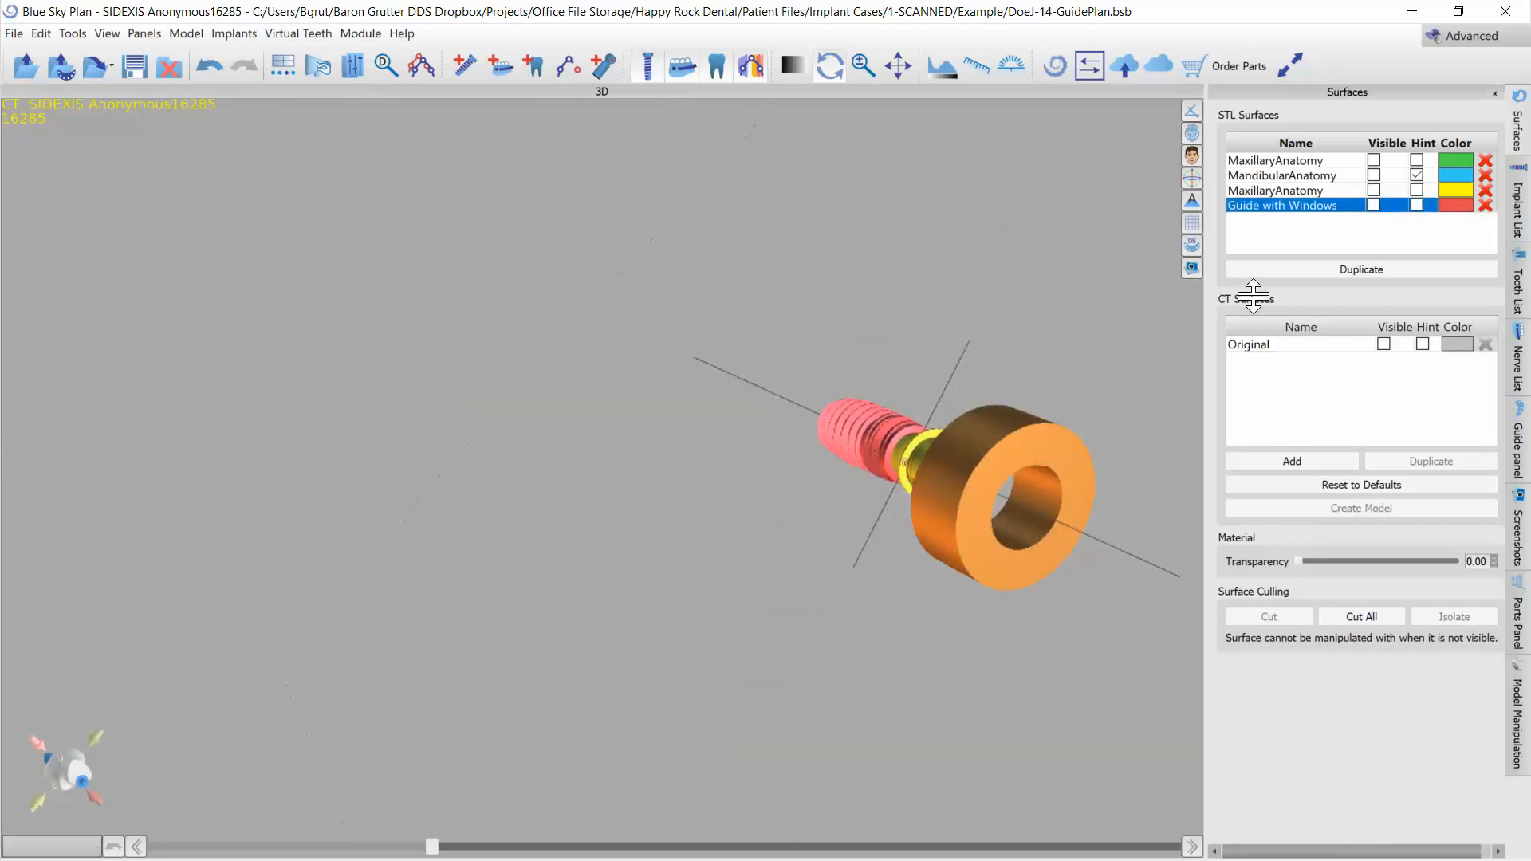
- Show the guide, rotate the cutout block along the implant axis and create the Scan Appliance Guide again
left_click(1362, 206)
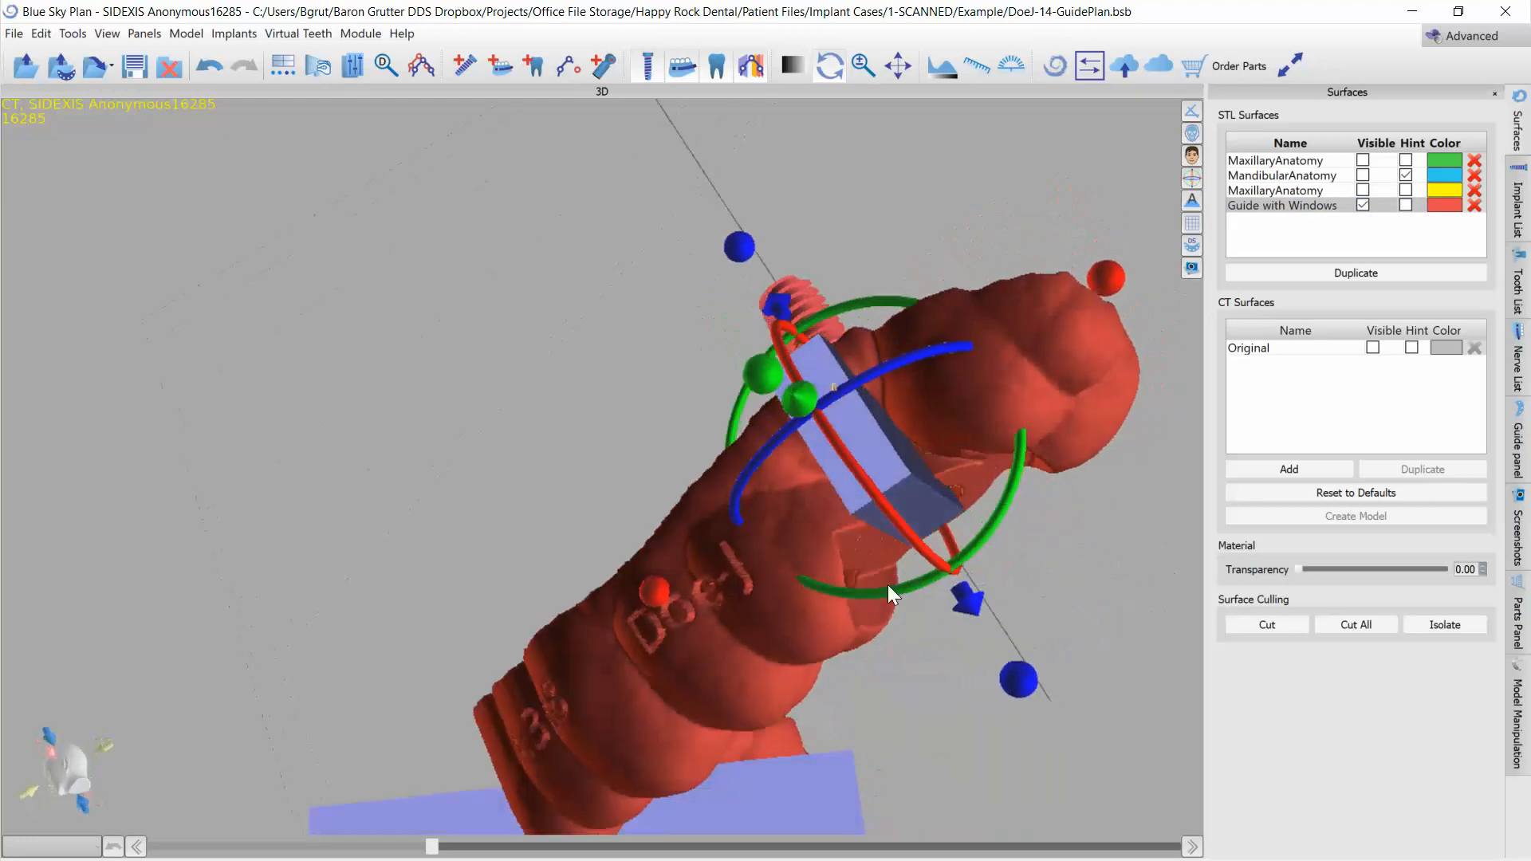
left_click_drag(889, 595, 699, 533)
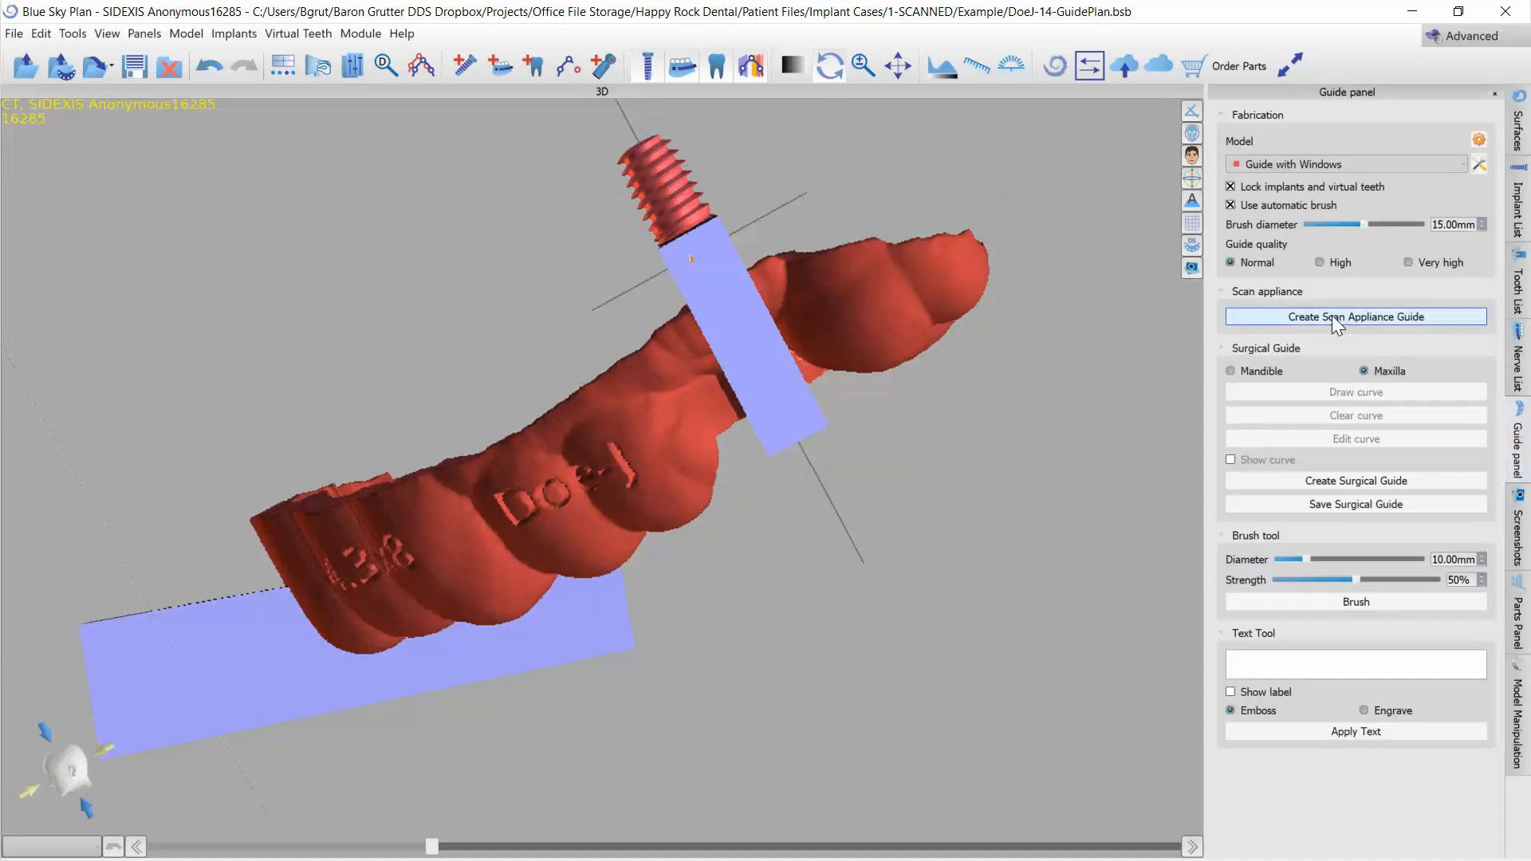
left_click(1356, 315)
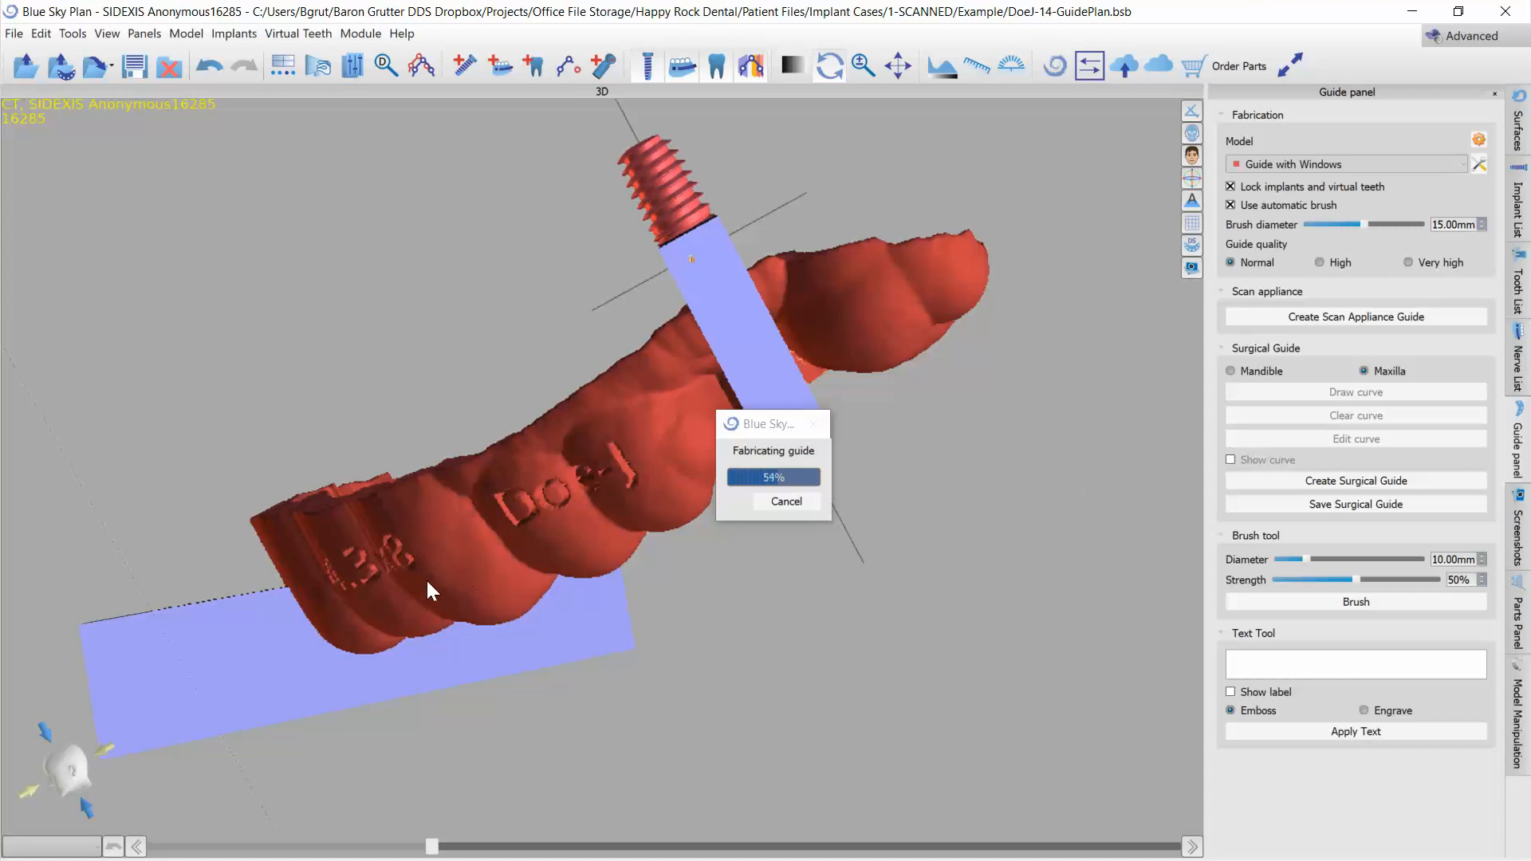
mouse_move(391, 607)
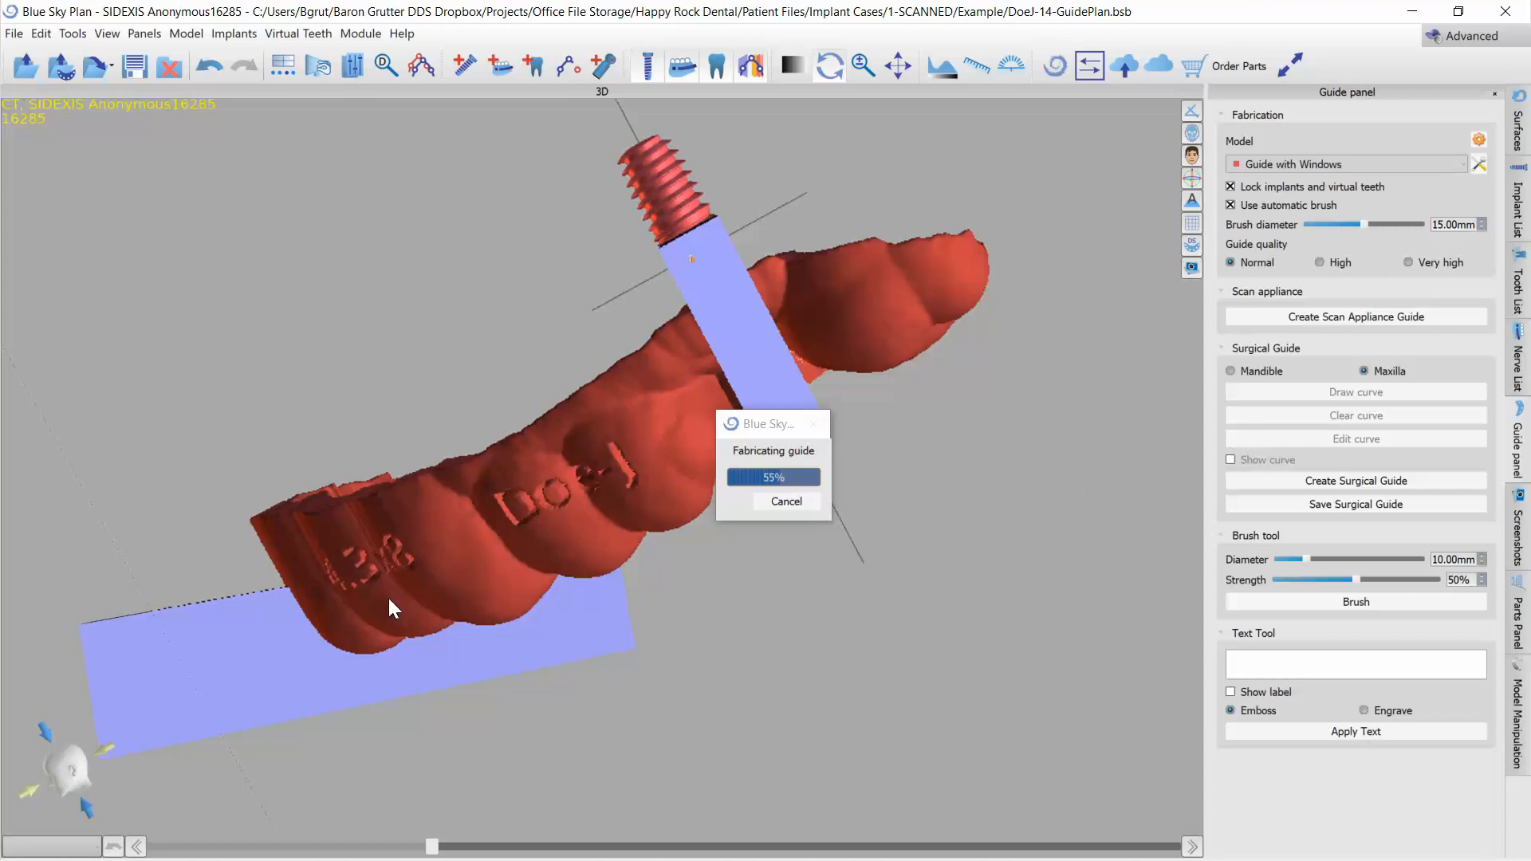
mouse_move(255, 686)
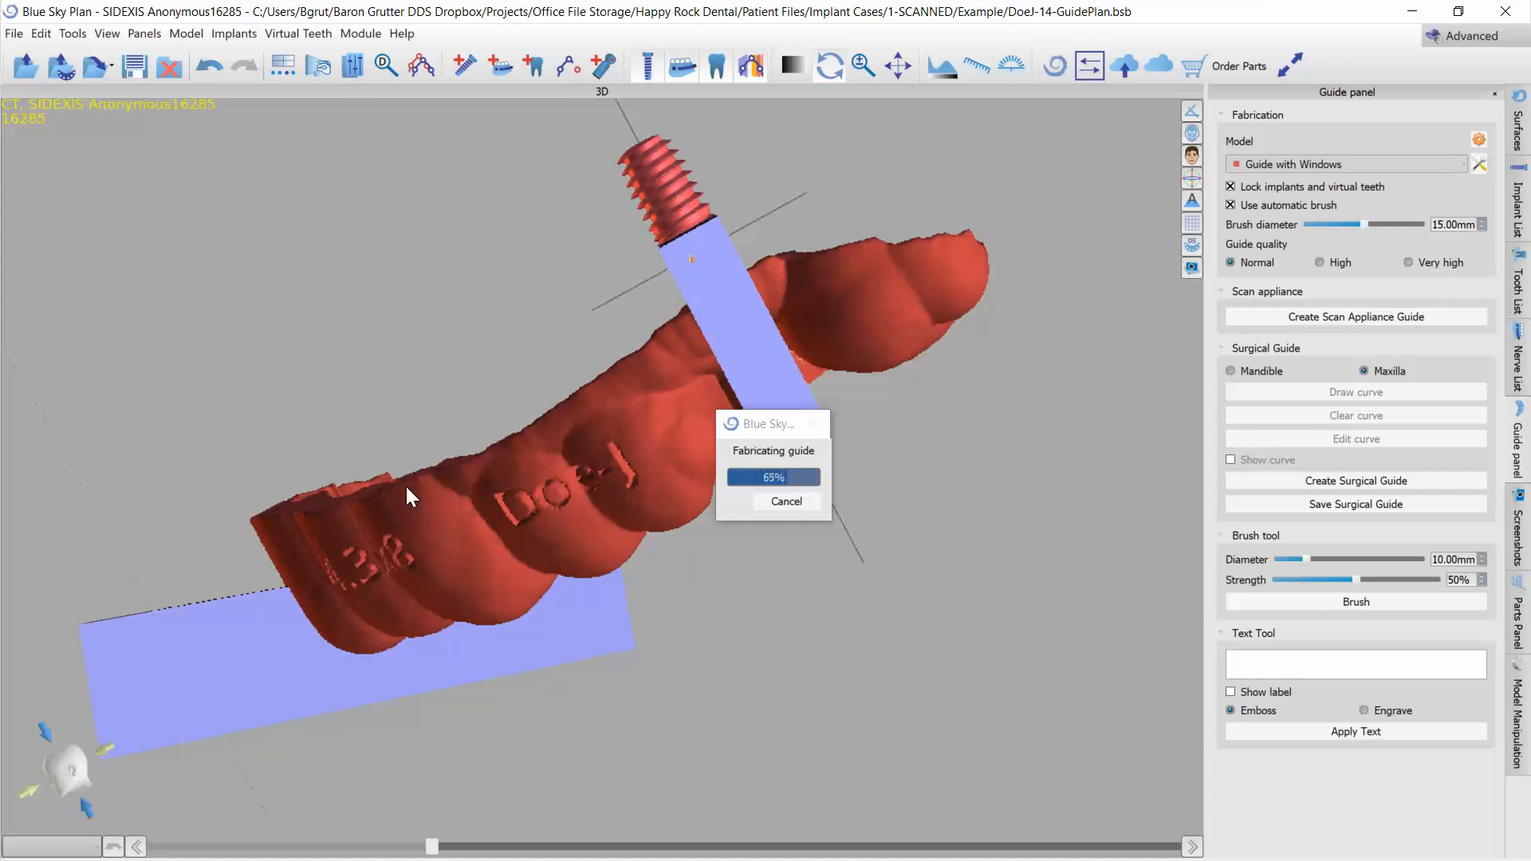
mouse_move(540, 524)
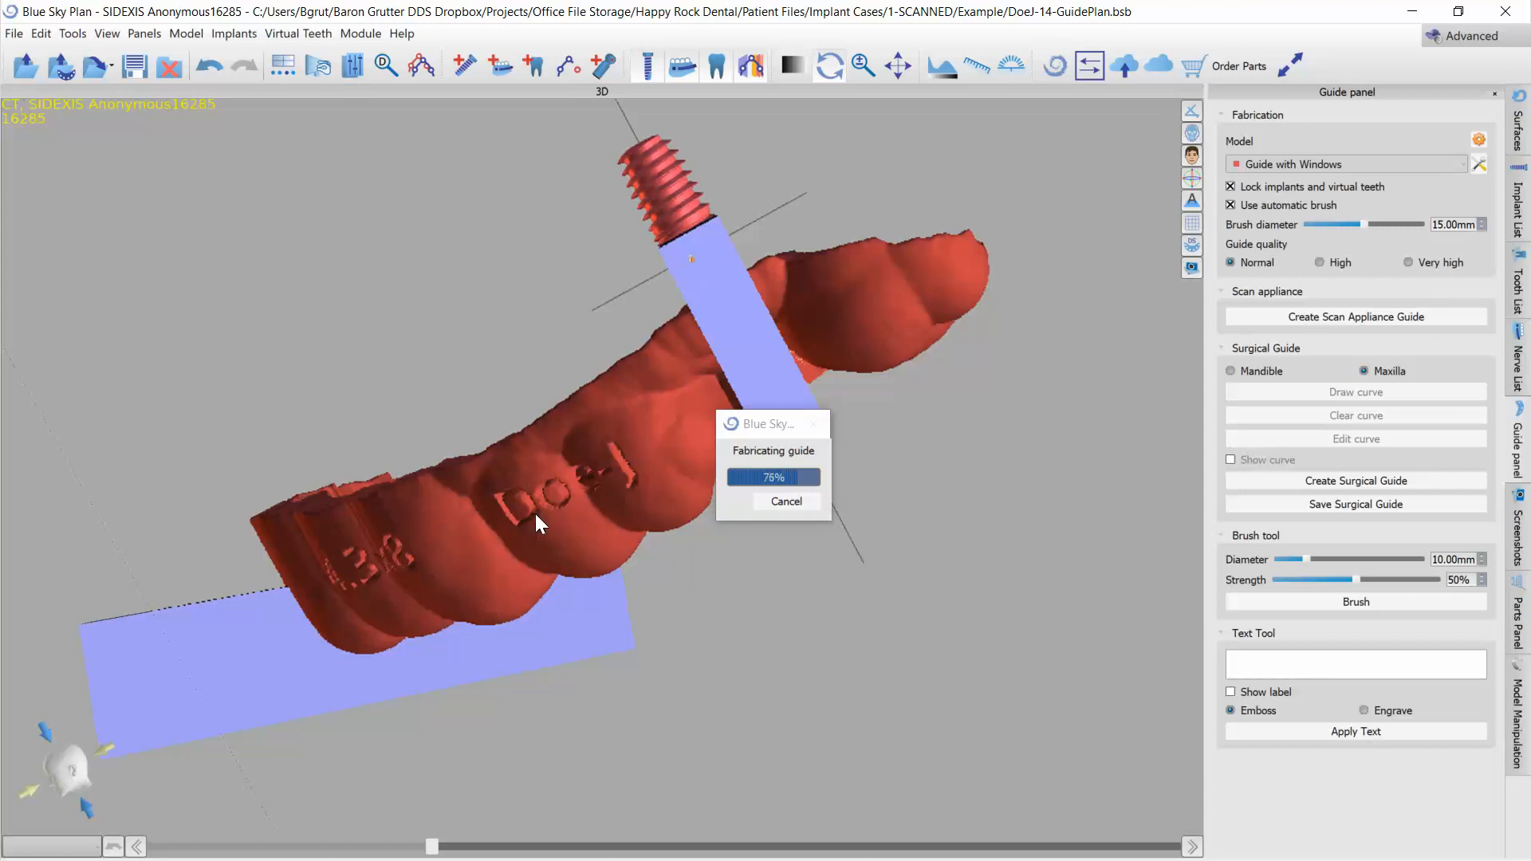
mouse_move(710, 298)
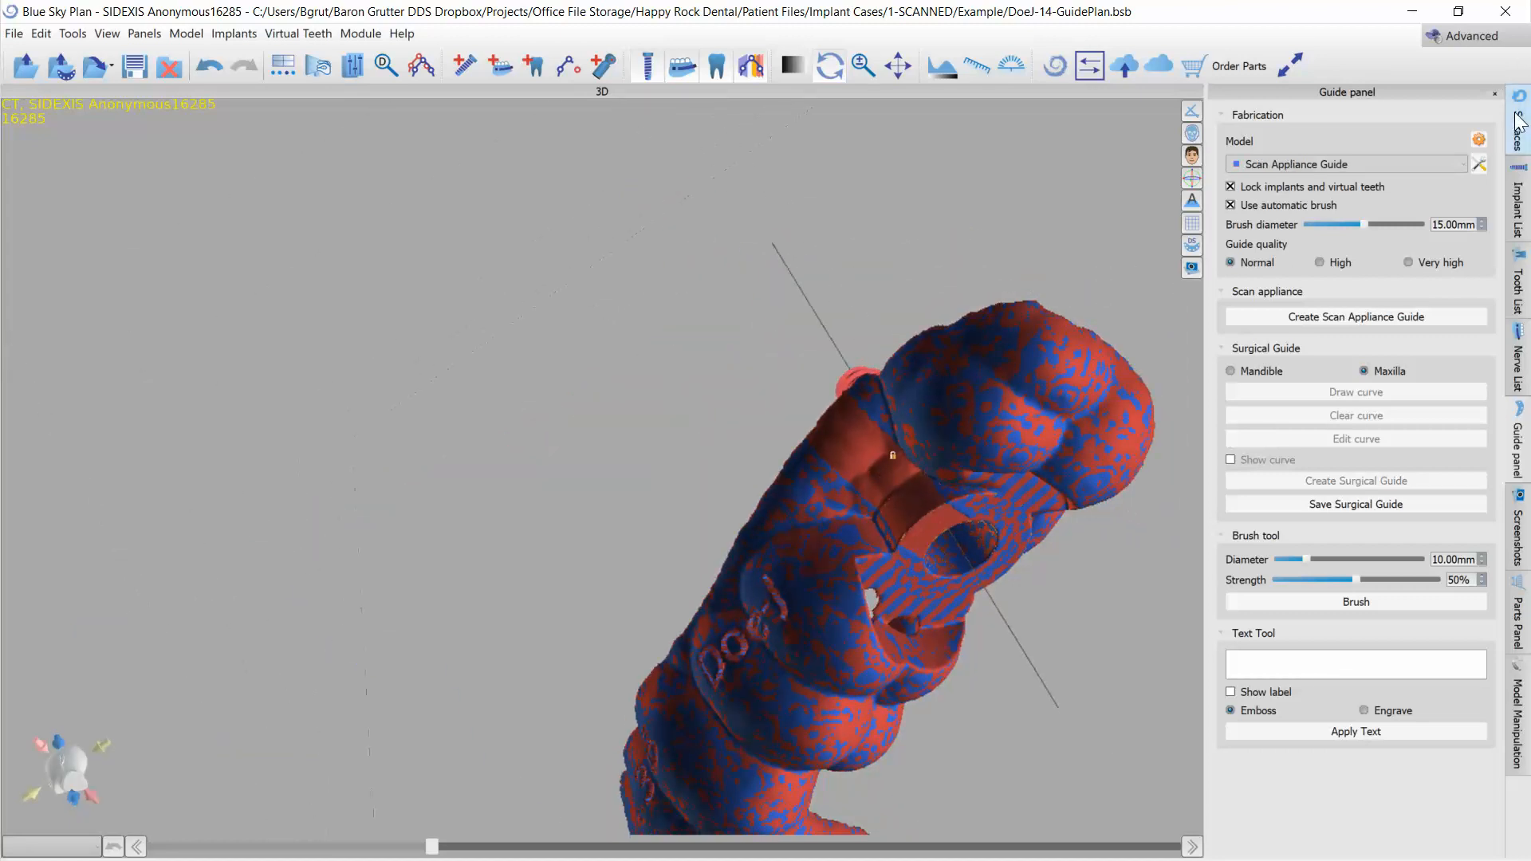
- Leave only the blue Scan Appliance Guide visible and orbit to inspect its side channel and labels
left_click(1520, 102)
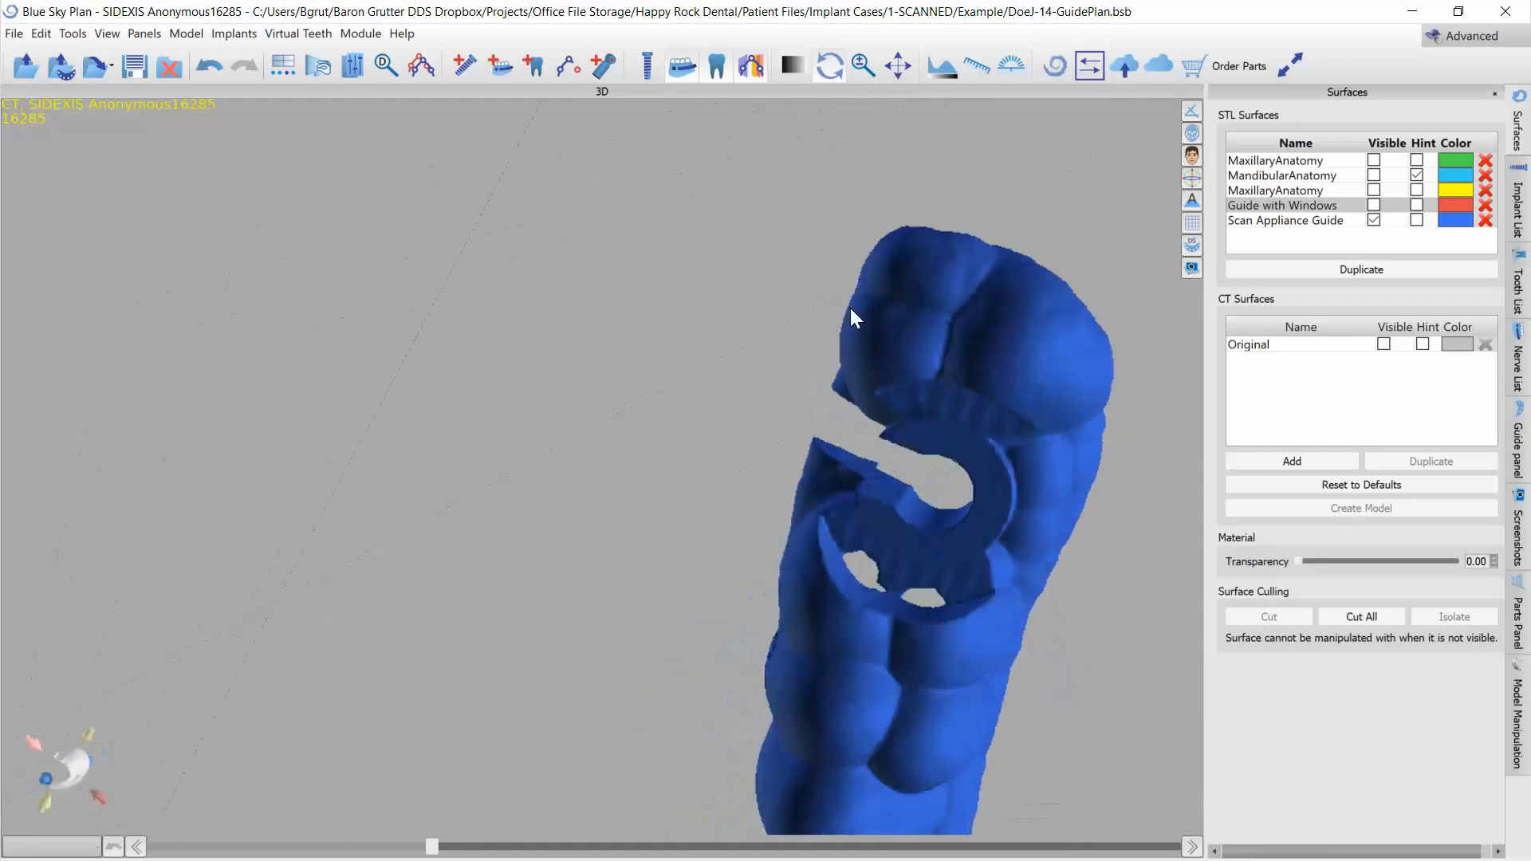
left_click_drag(851, 320, 967, 359)
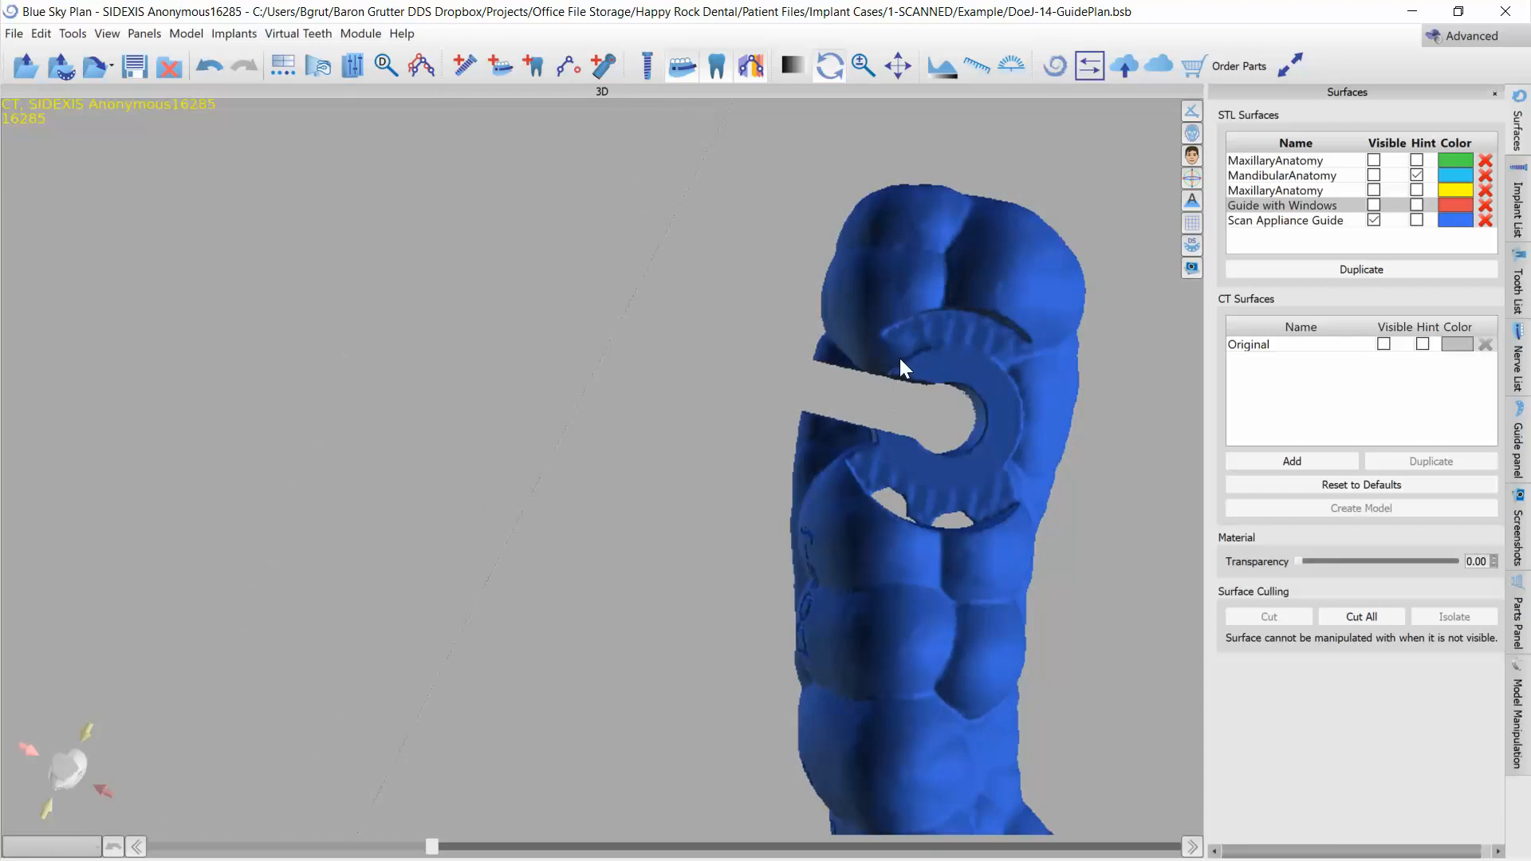
mouse_move(1074, 462)
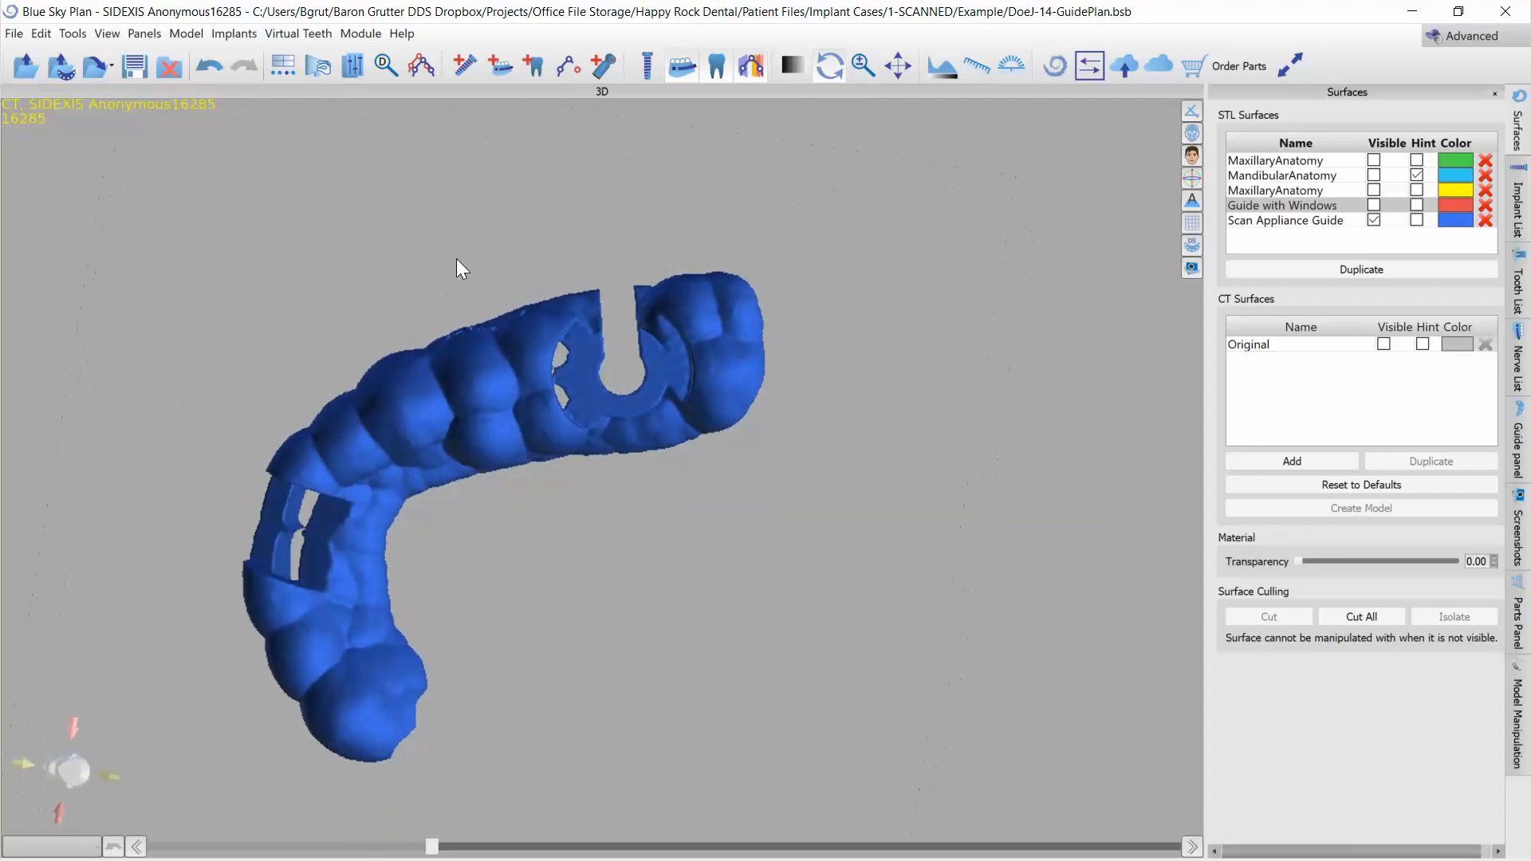
left_click_drag(462, 268, 551, 272)
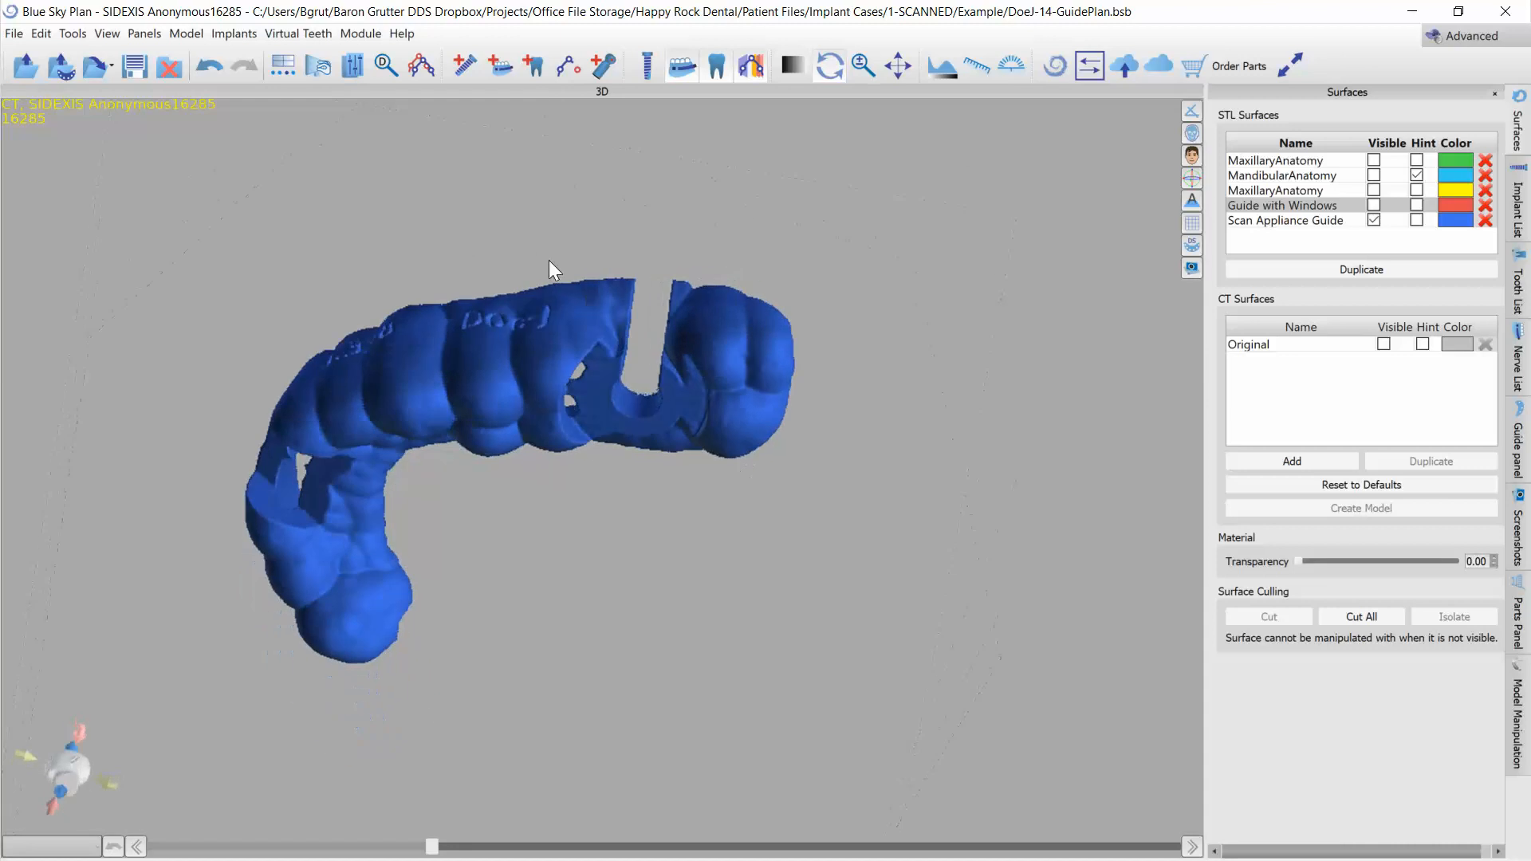